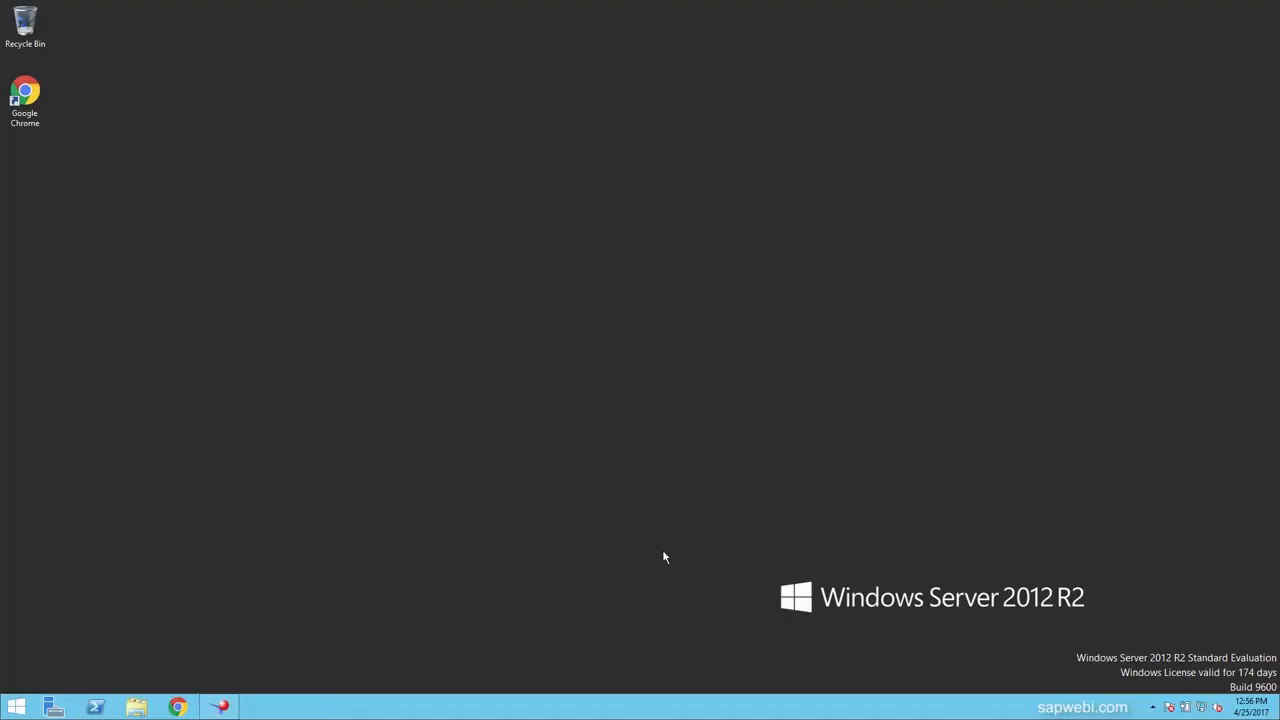
{"action": "mouse_move", "coordinate": [727, 544]}
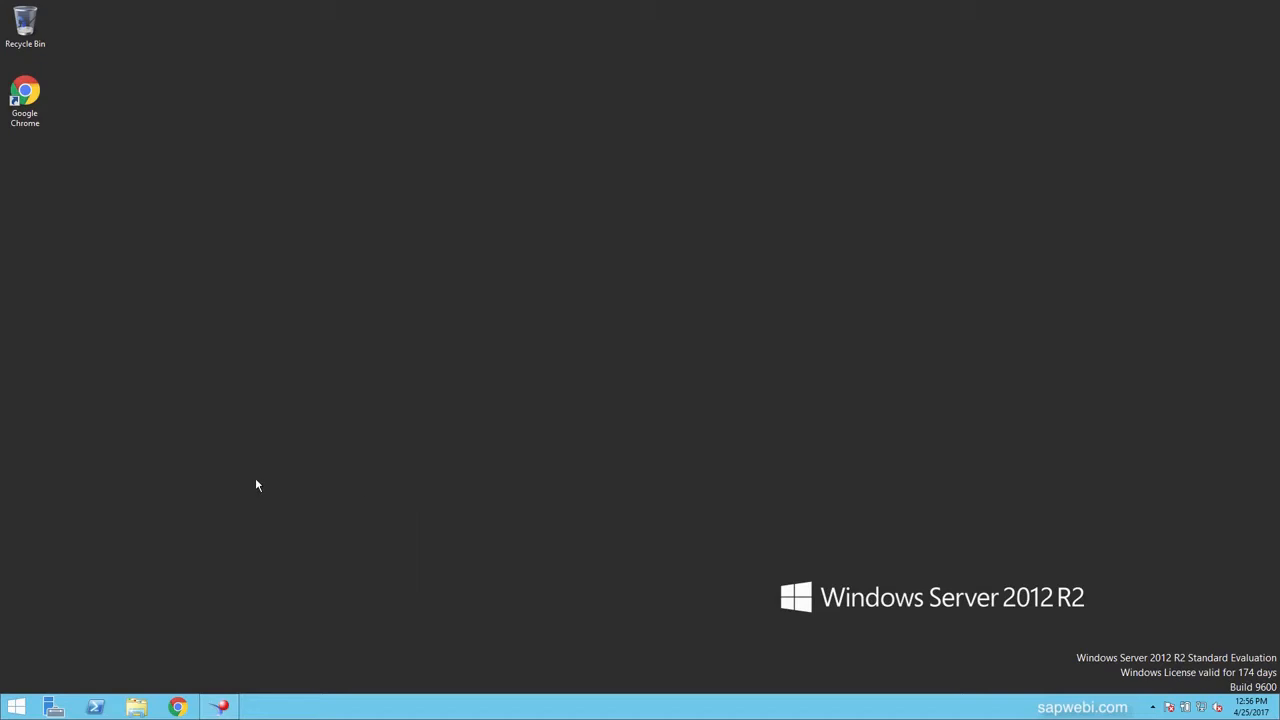
{"action": "mouse_move", "coordinate": [256, 501]}
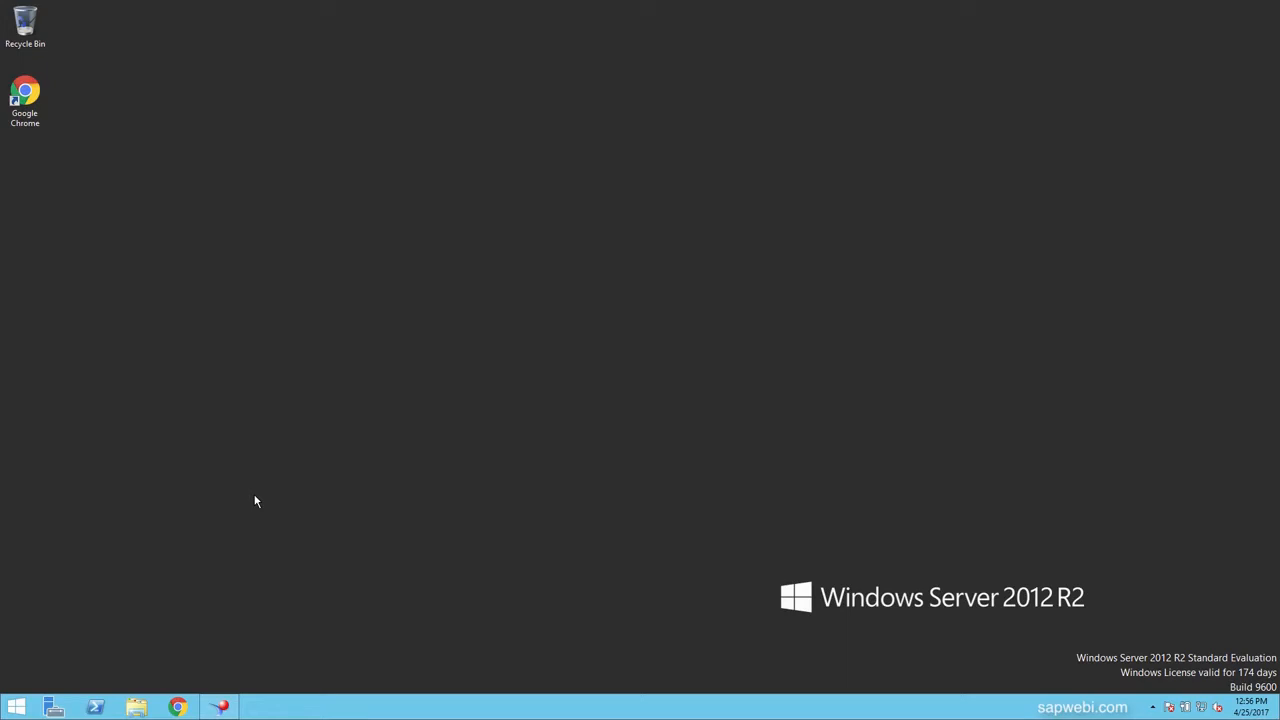
{"action": "mouse_move", "coordinate": [240, 397]}
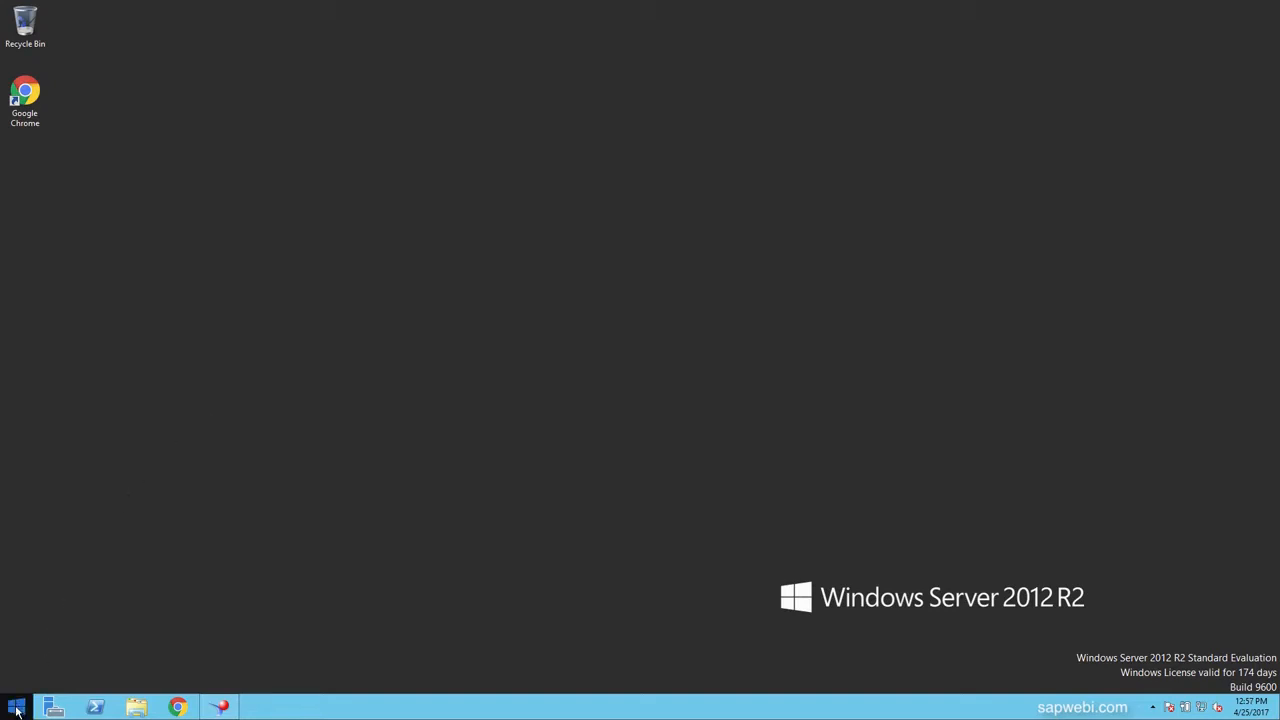
- Launch Web Intelligence Rich Client from the Start screen tile
{"action": "left_click", "coordinate": [16, 707]}
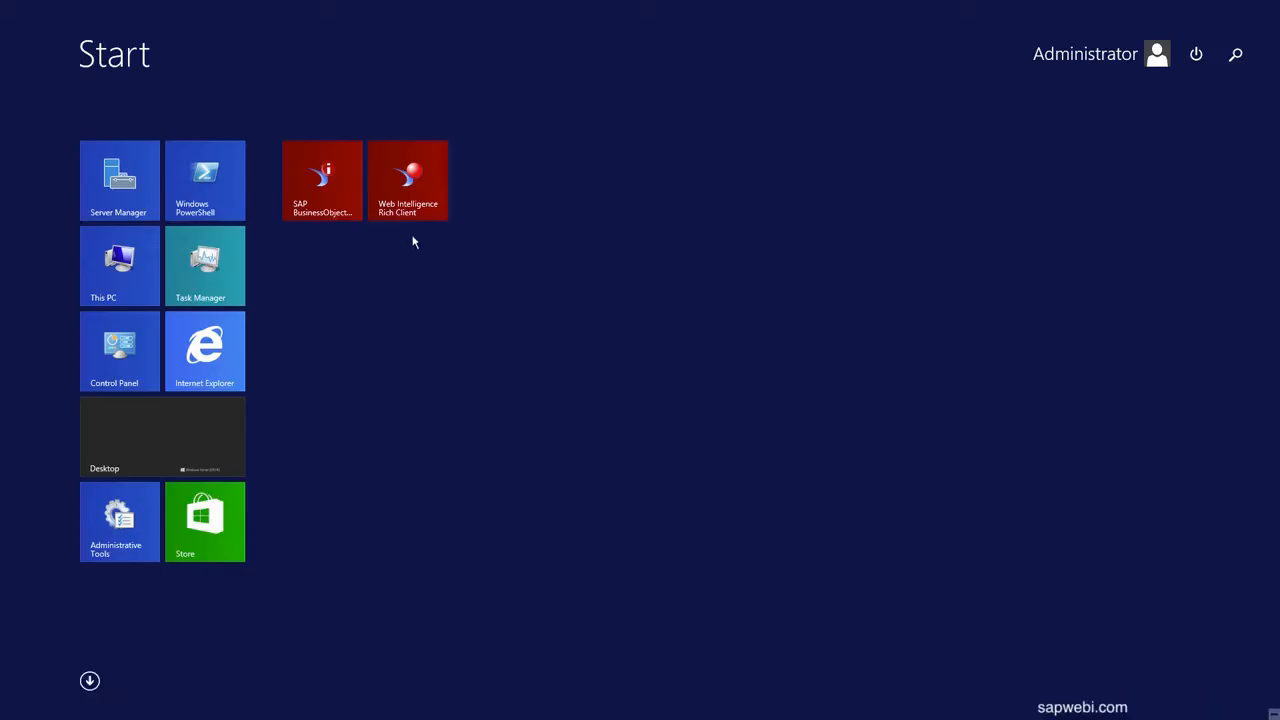
{"action": "mouse_move", "coordinate": [408, 180]}
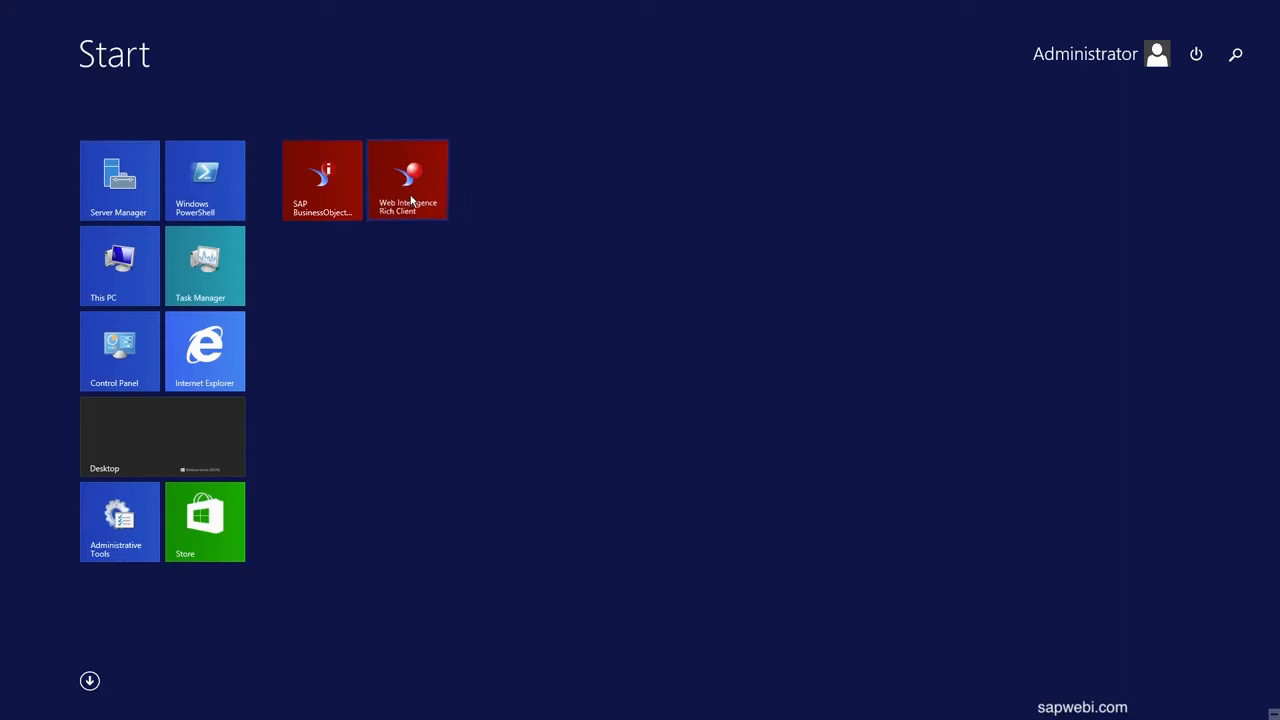
{"action": "left_click", "coordinate": [407, 180]}
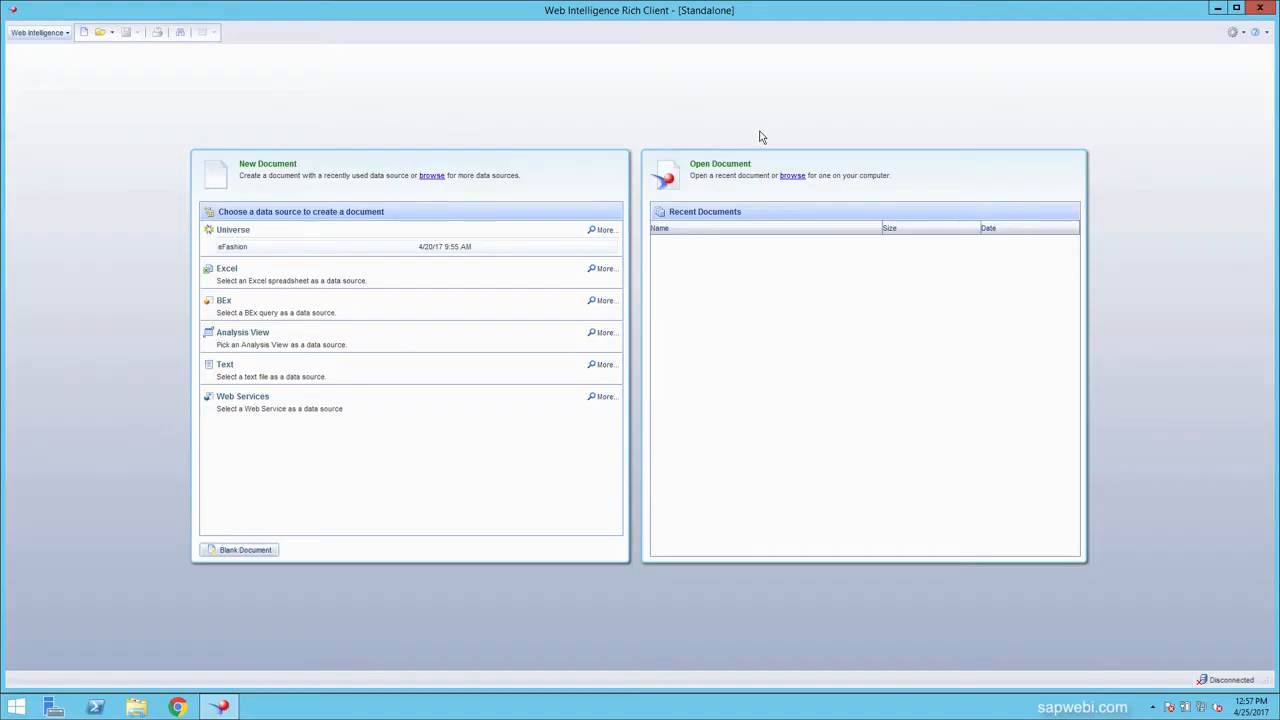
{"action": "mouse_move", "coordinate": [765, 9]}
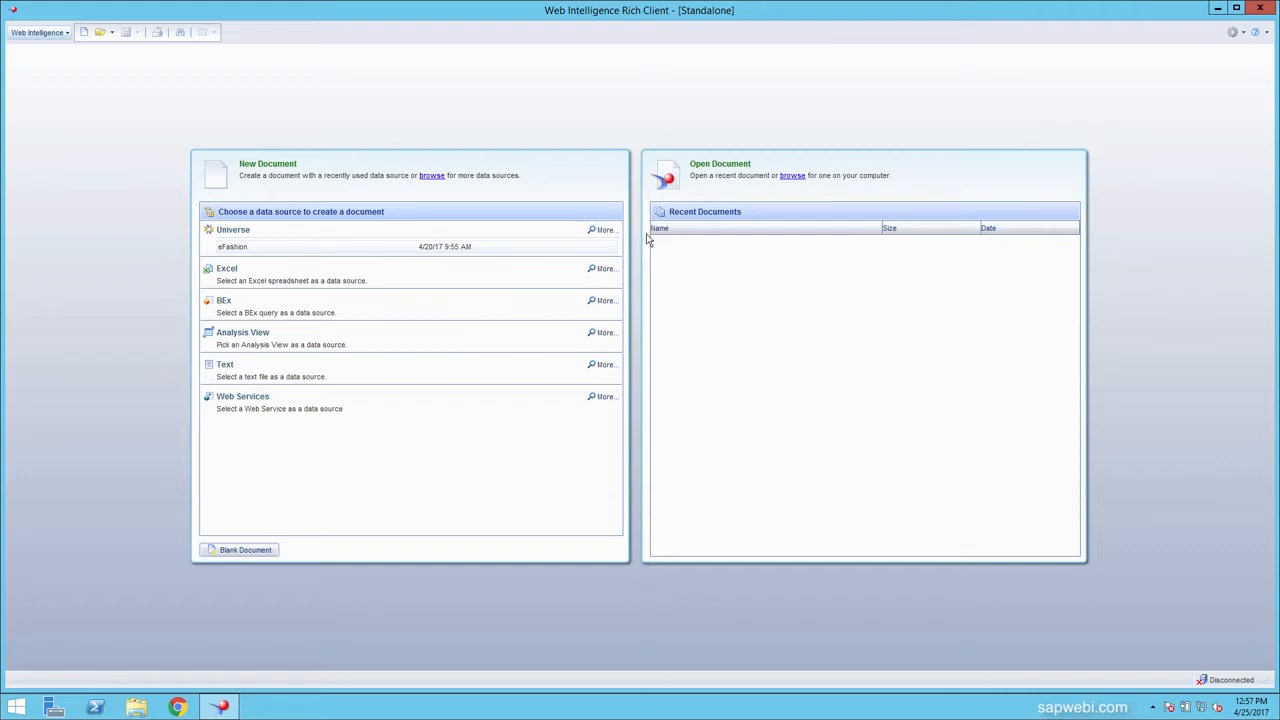
{"action": "mouse_move", "coordinate": [1183, 30]}
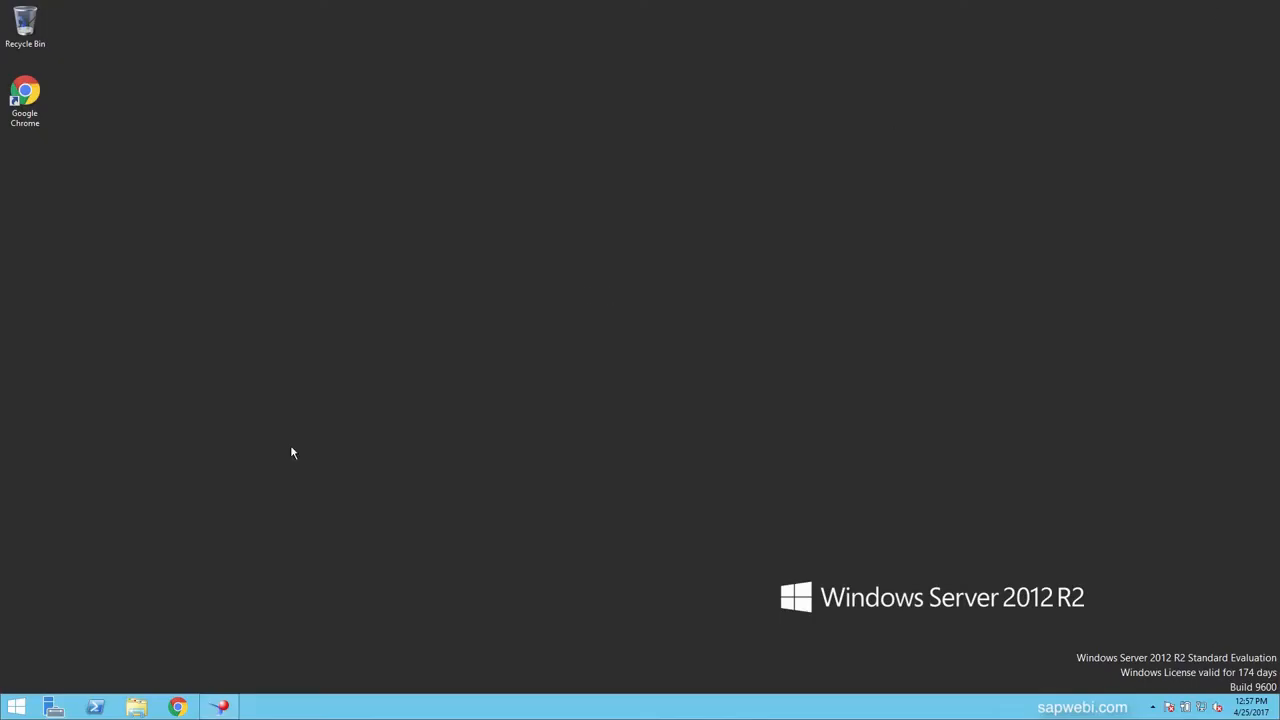
- Open the SAP BusinessObjects BI launch pad logon page in Chrome from the Start screen
{"action": "left_click", "coordinate": [15, 707]}
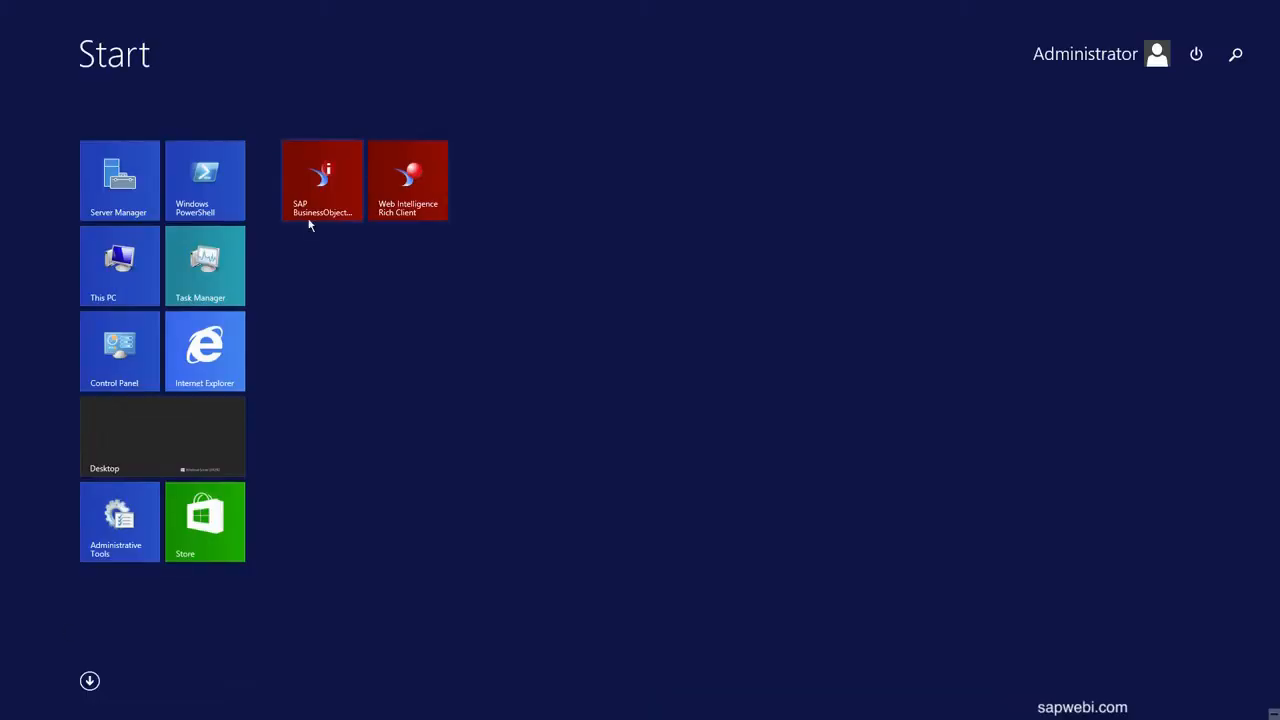
{"action": "mouse_move", "coordinate": [310, 188]}
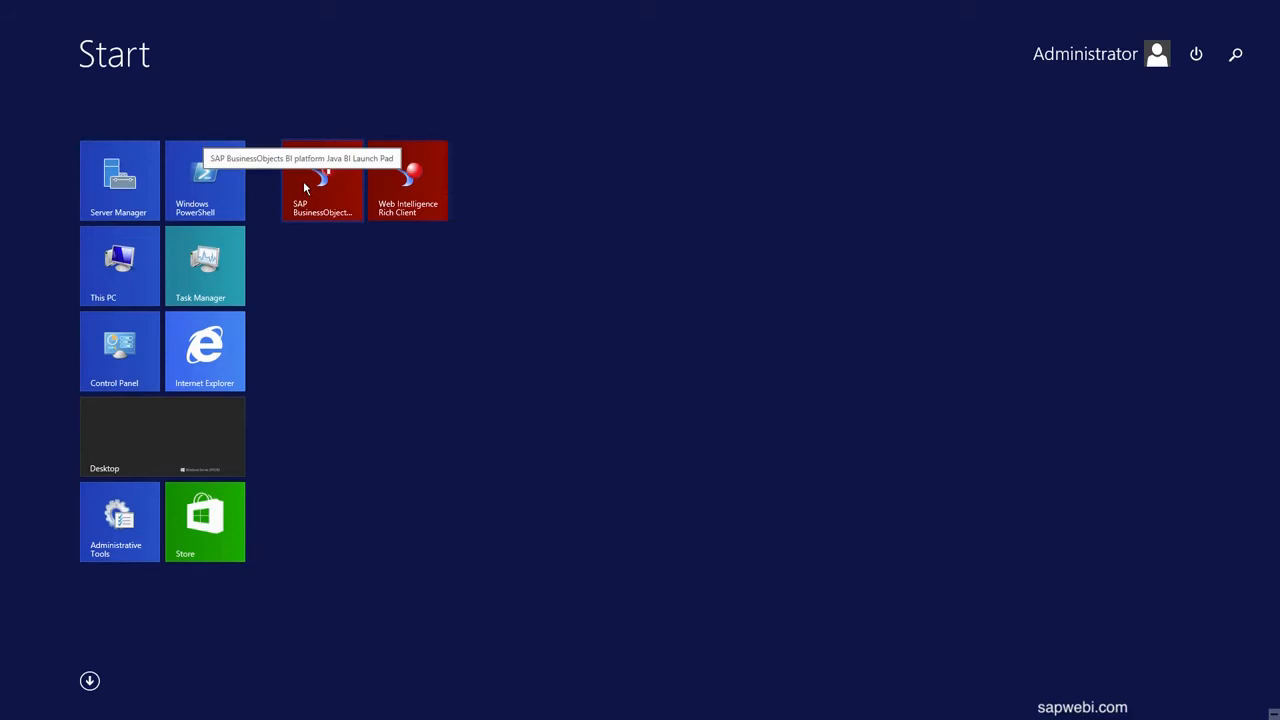
{"action": "left_click", "coordinate": [162, 437]}
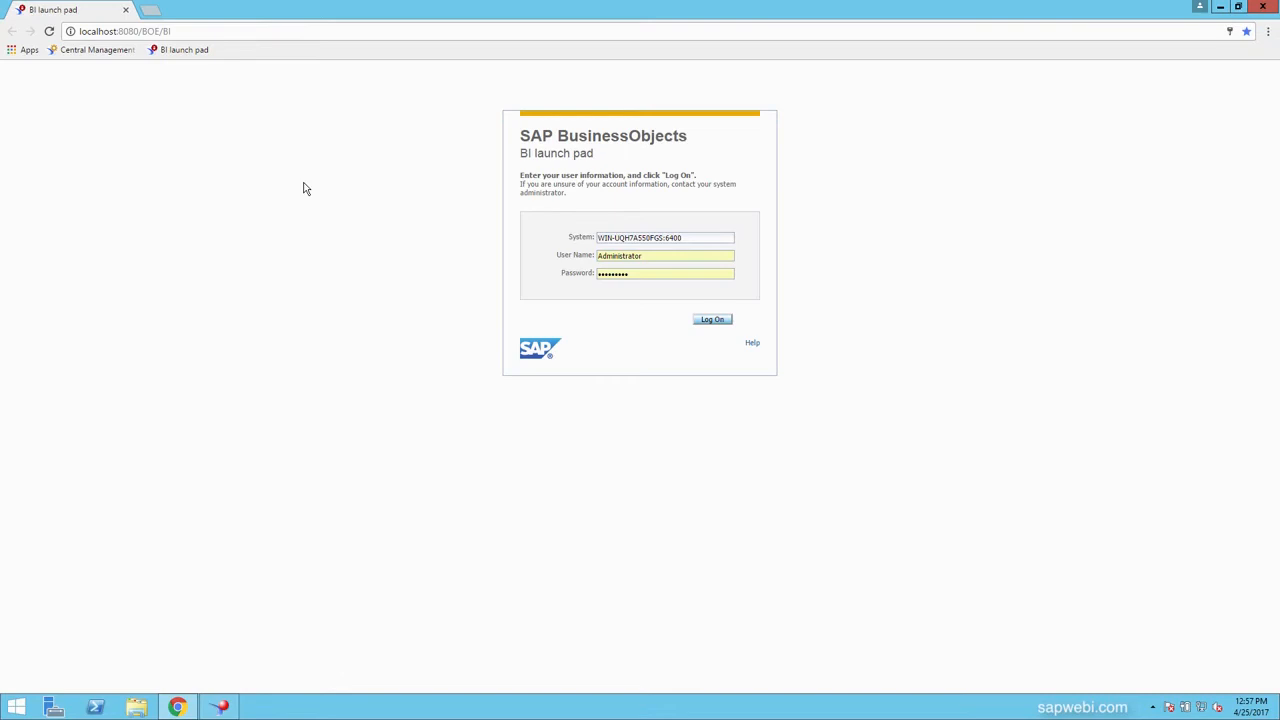
{"action": "mouse_move", "coordinate": [546, 148]}
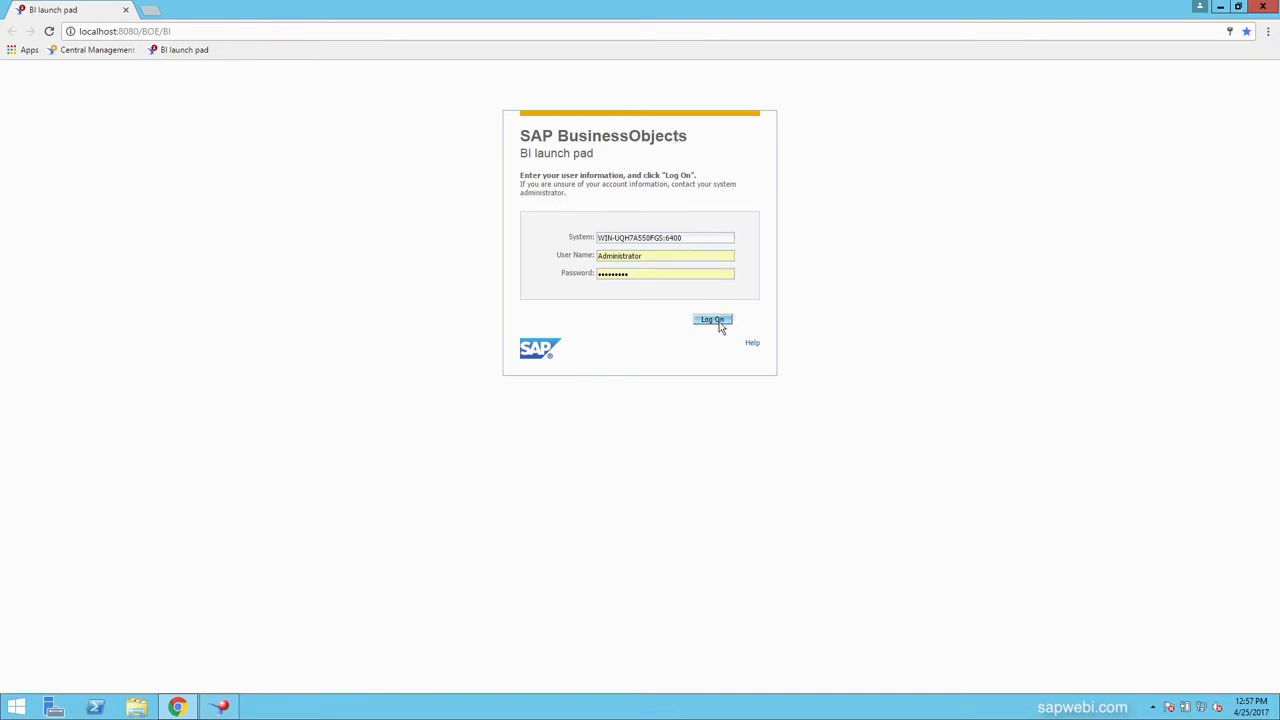
- Log on to BI launch pad as Administrator
{"action": "left_click", "coordinate": [712, 320]}
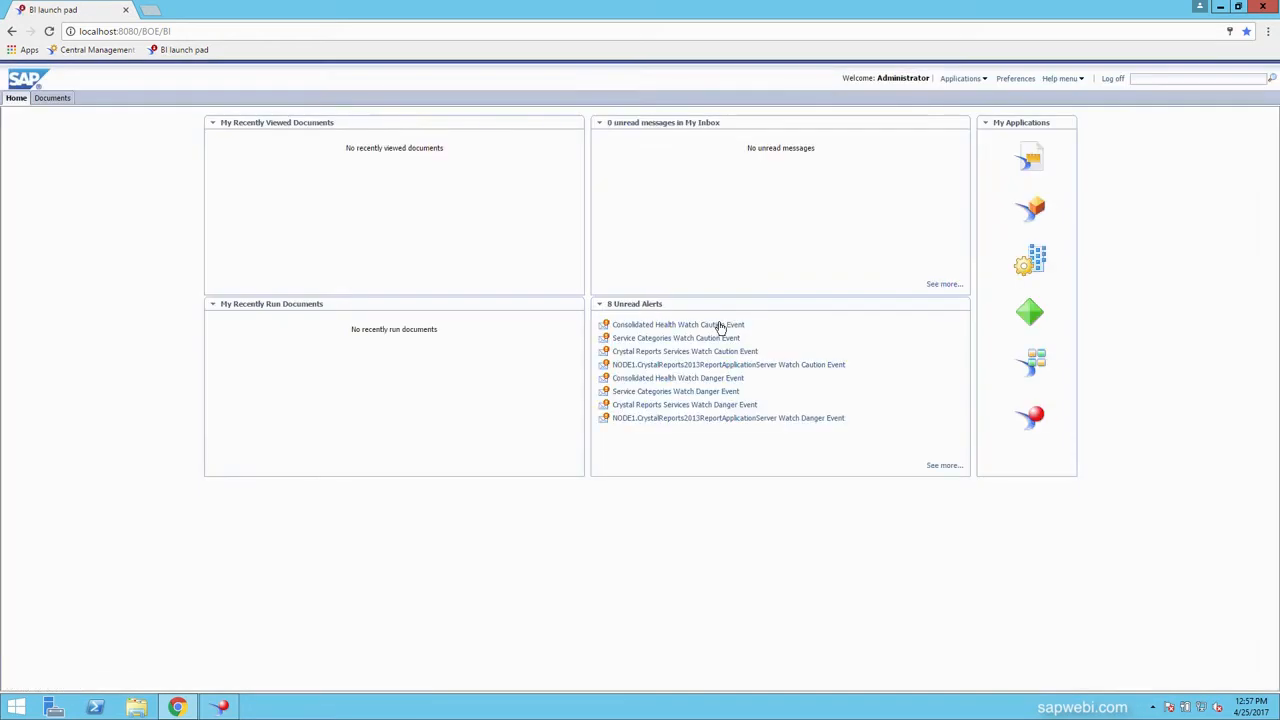
{"action": "mouse_move", "coordinate": [1035, 210]}
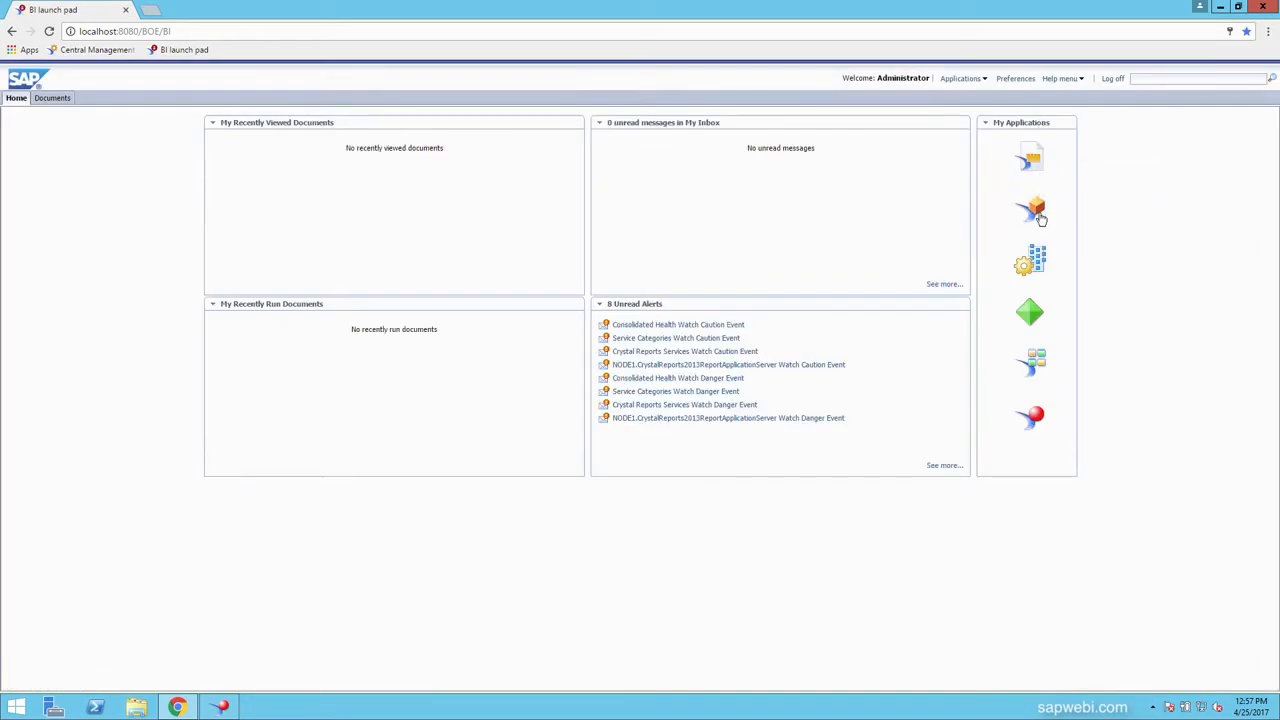
{"action": "mouse_move", "coordinate": [1033, 415]}
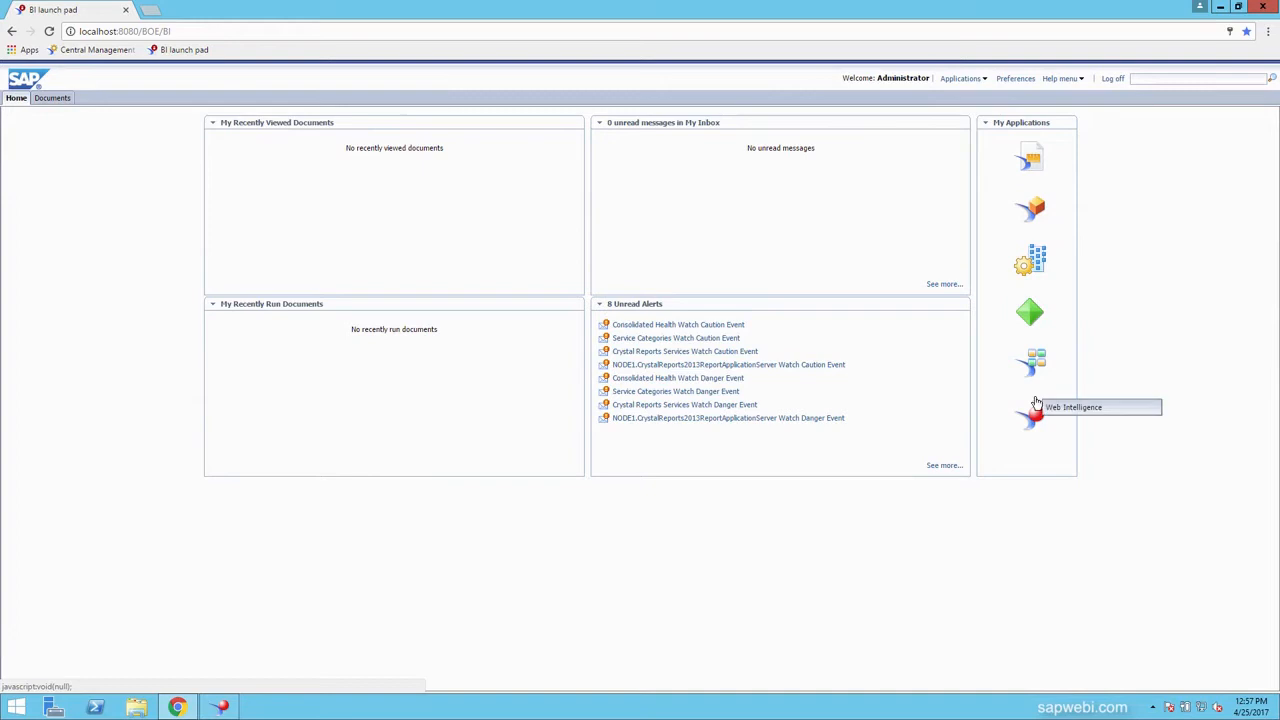
{"action": "mouse_move", "coordinate": [1163, 350]}
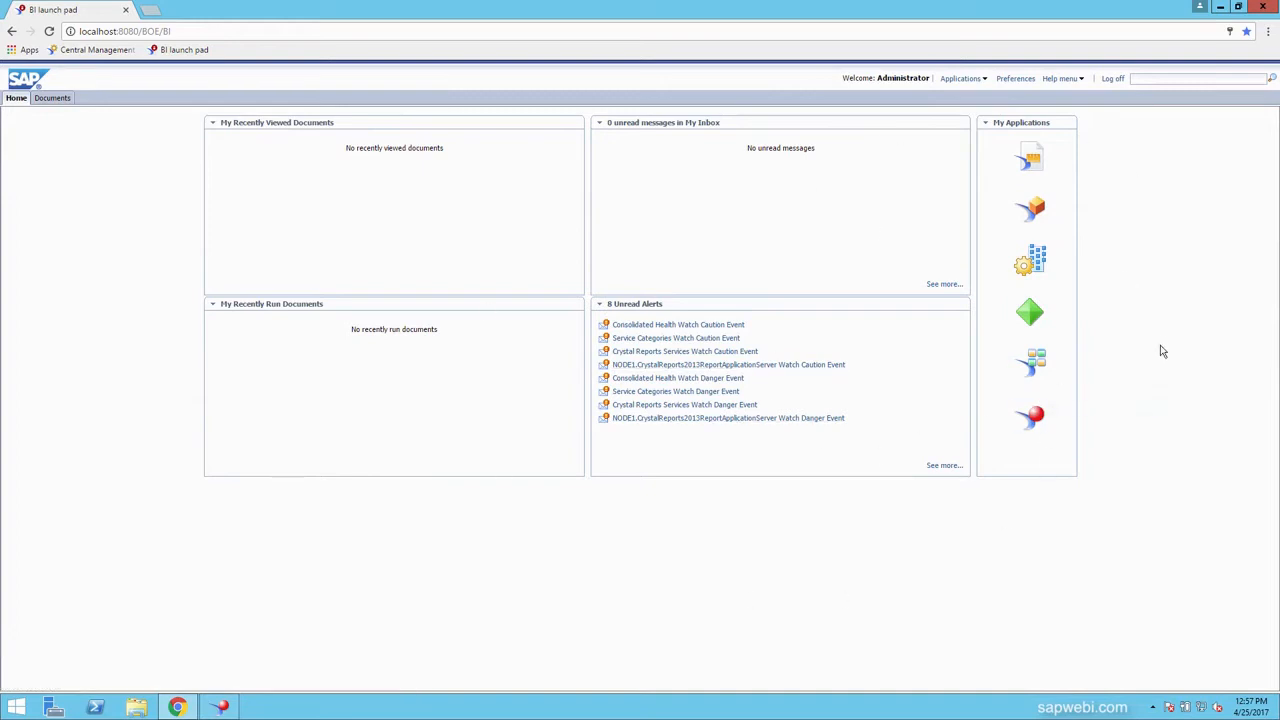
{"action": "mouse_move", "coordinate": [1030, 417]}
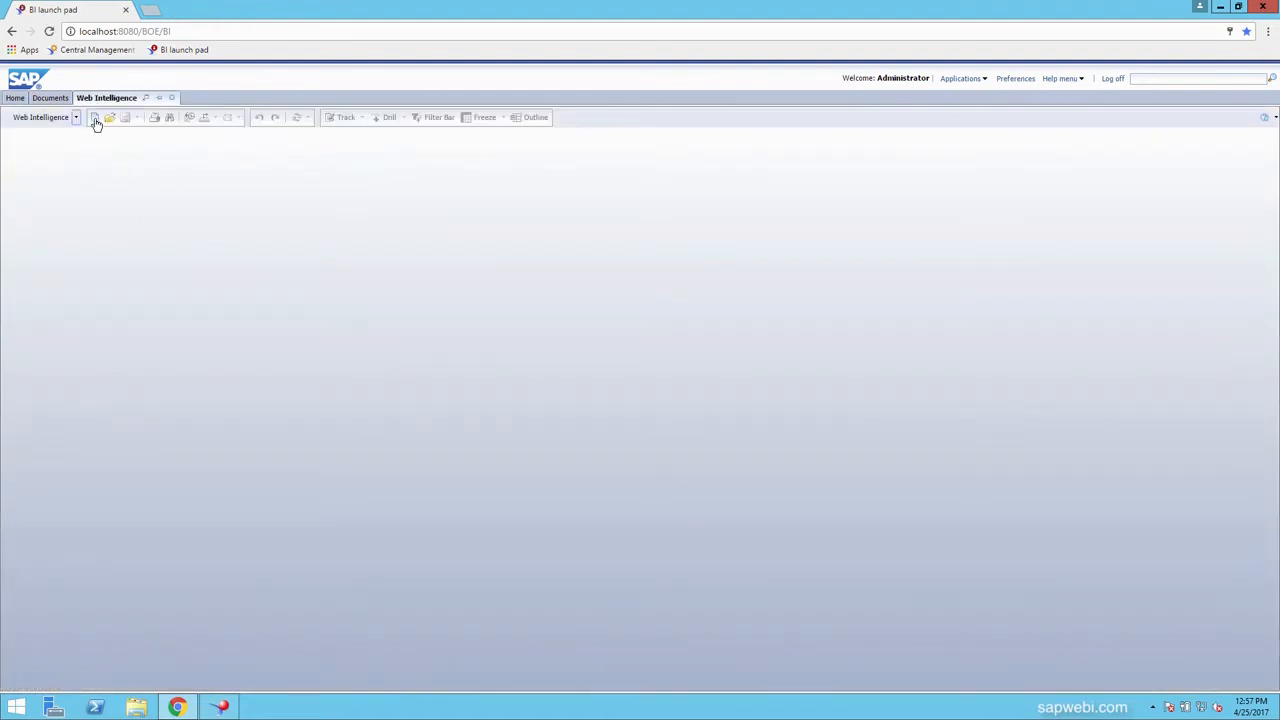
- Create a new Web Intelligence document with the eFashion universe as its data source
{"action": "left_click", "coordinate": [94, 117]}
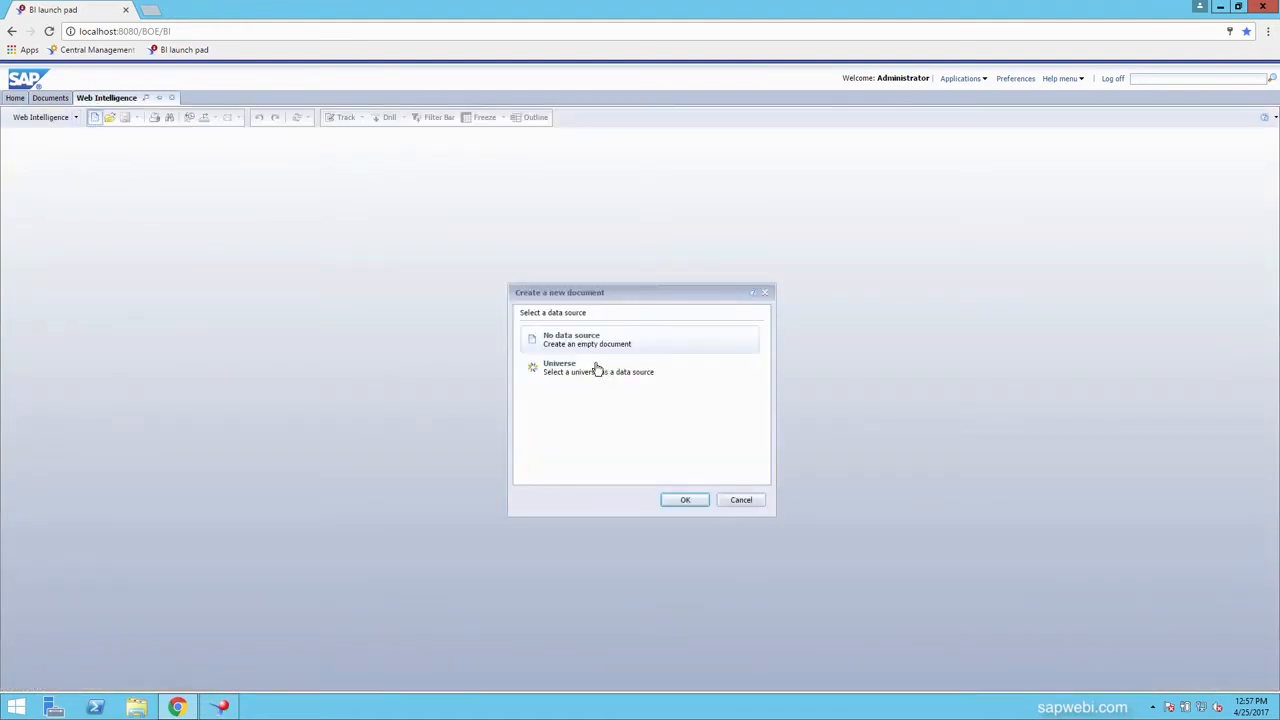
{"action": "left_click", "coordinate": [685, 499]}
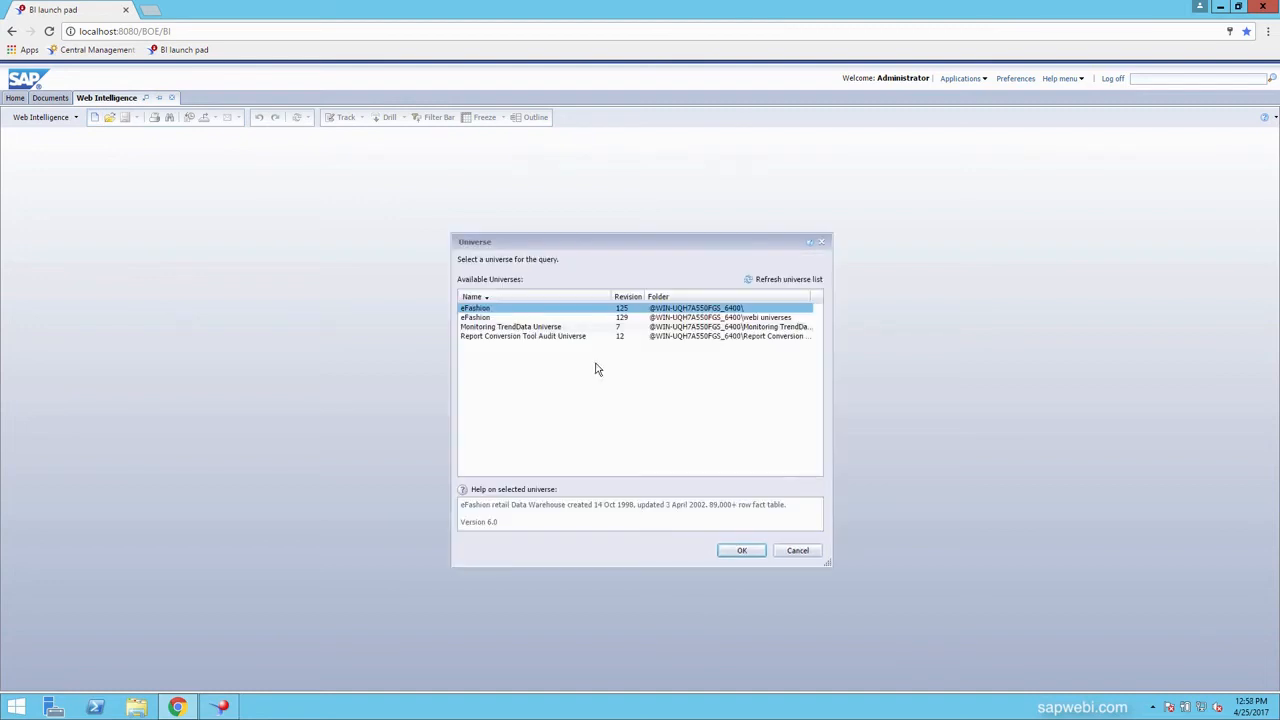
{"action": "left_click", "coordinate": [741, 550]}
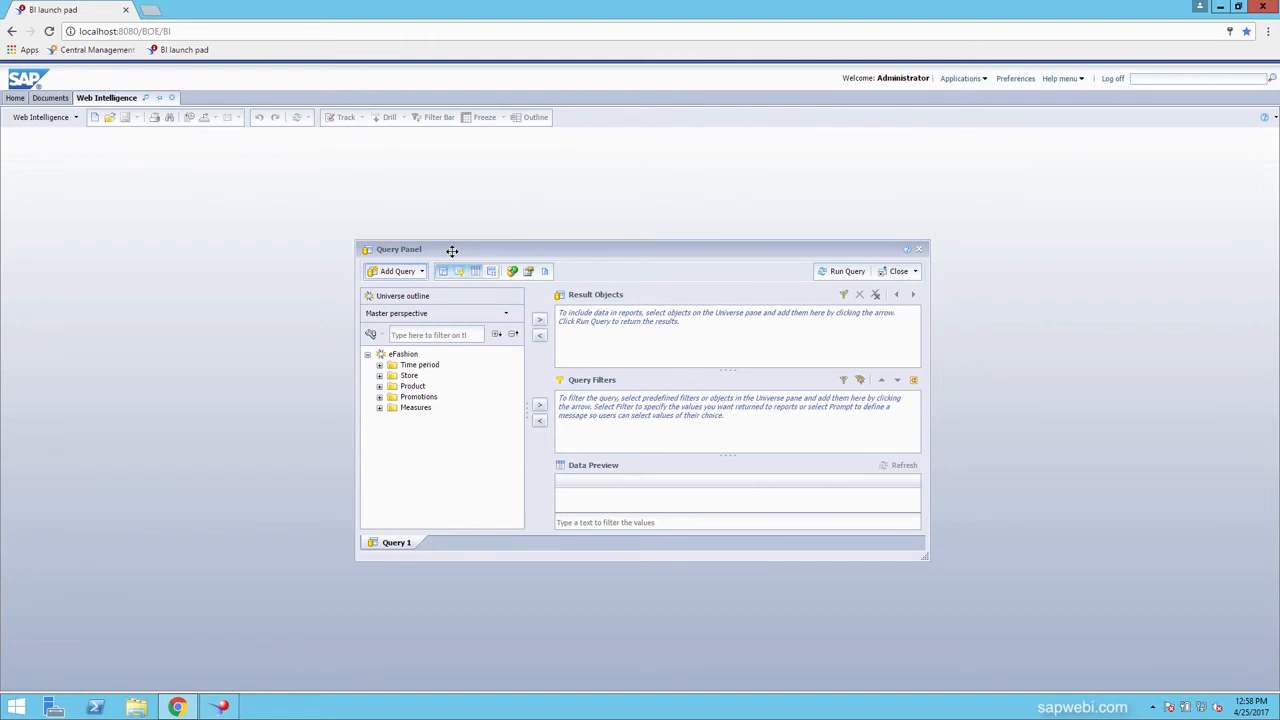
{"action": "mouse_move", "coordinate": [289, 221]}
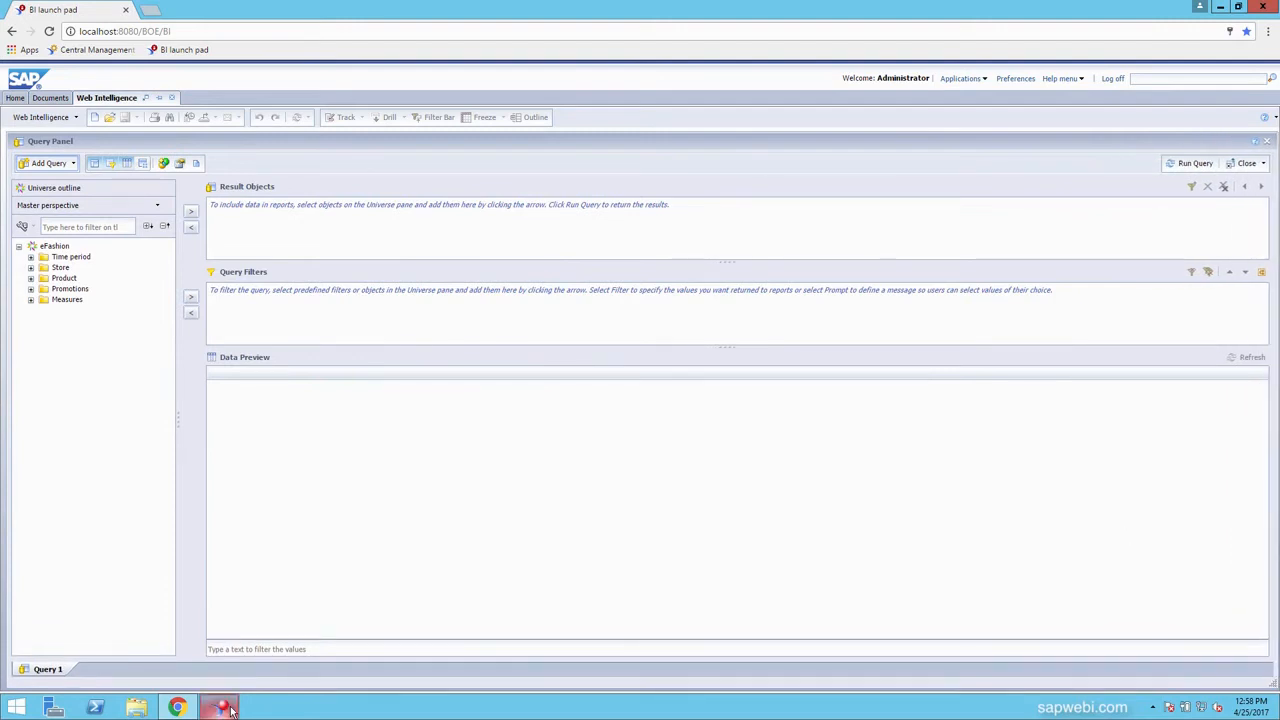
{"action": "left_click", "coordinate": [219, 708]}
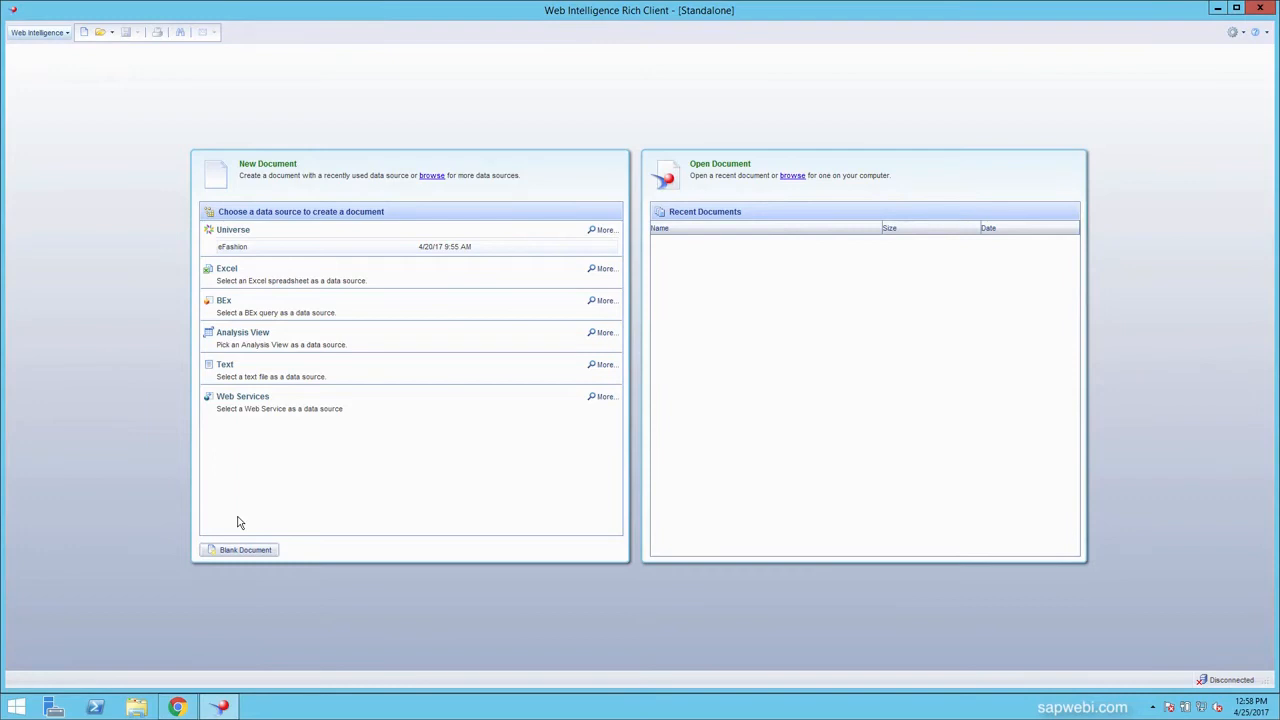
{"action": "mouse_move", "coordinate": [265, 343]}
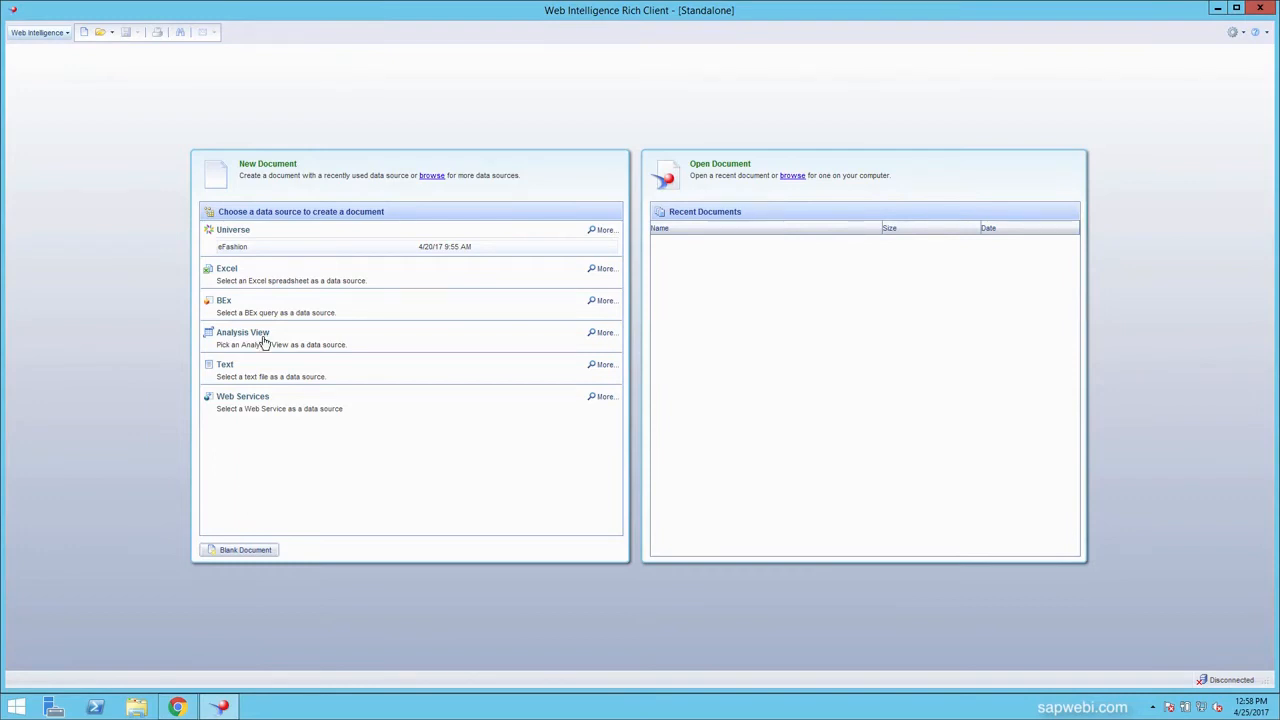
{"action": "mouse_move", "coordinate": [233, 230]}
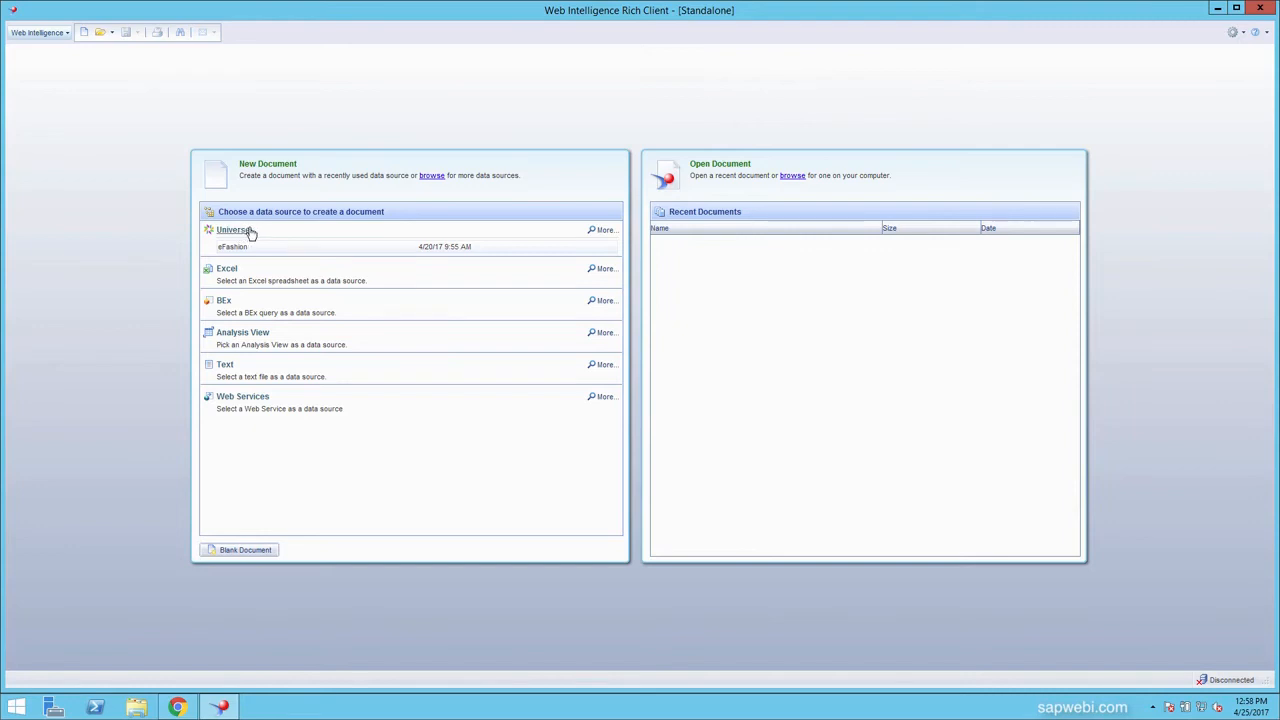
{"action": "mouse_move", "coordinate": [265, 318]}
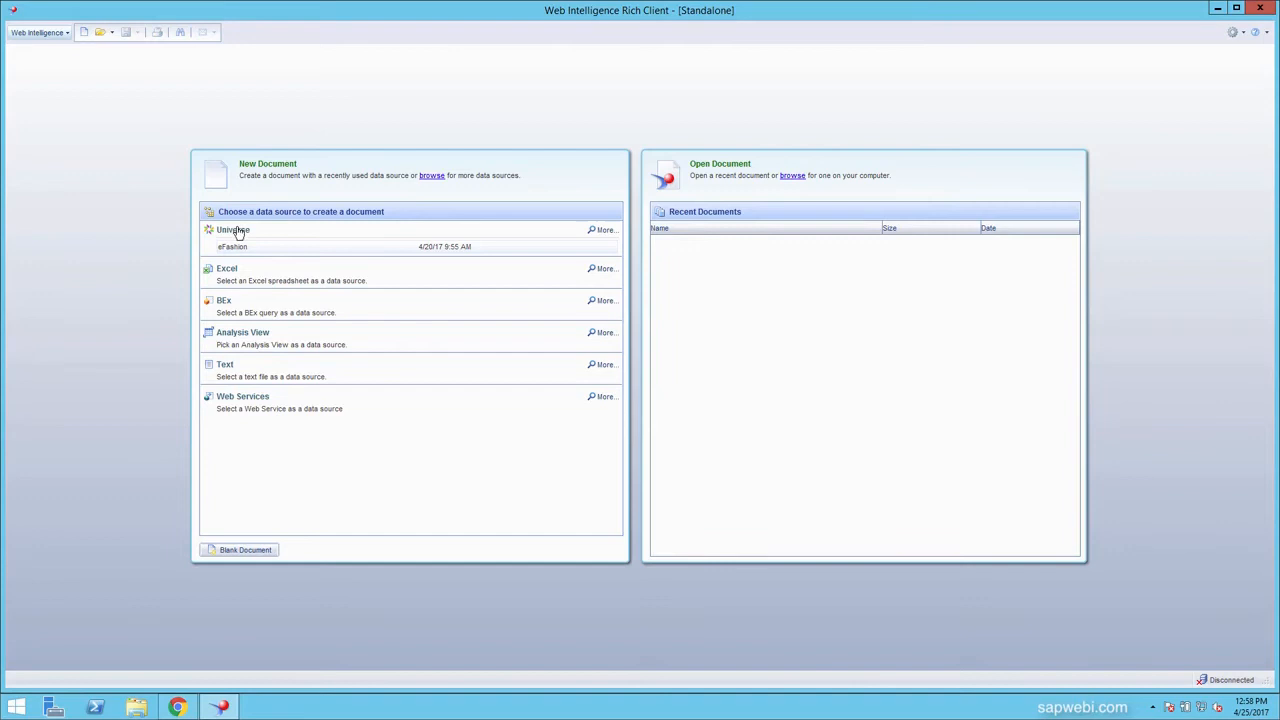
{"action": "mouse_move", "coordinate": [283, 237]}
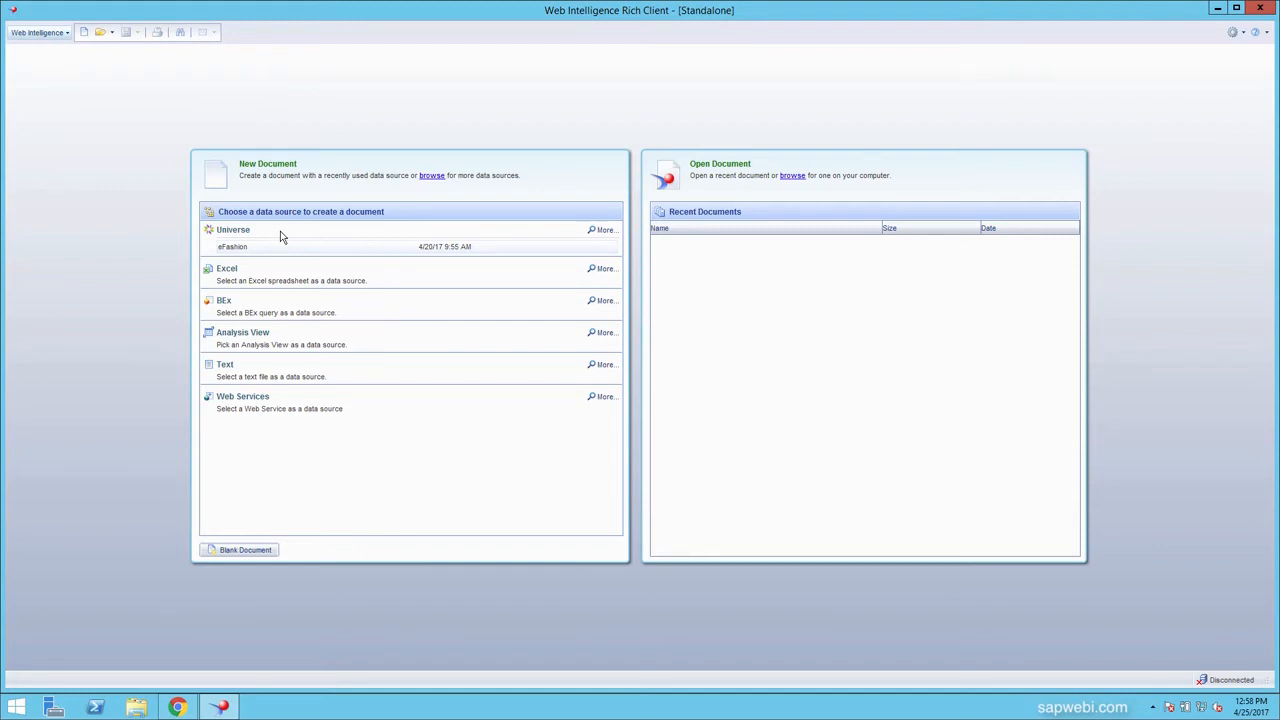
{"action": "mouse_move", "coordinate": [252, 240]}
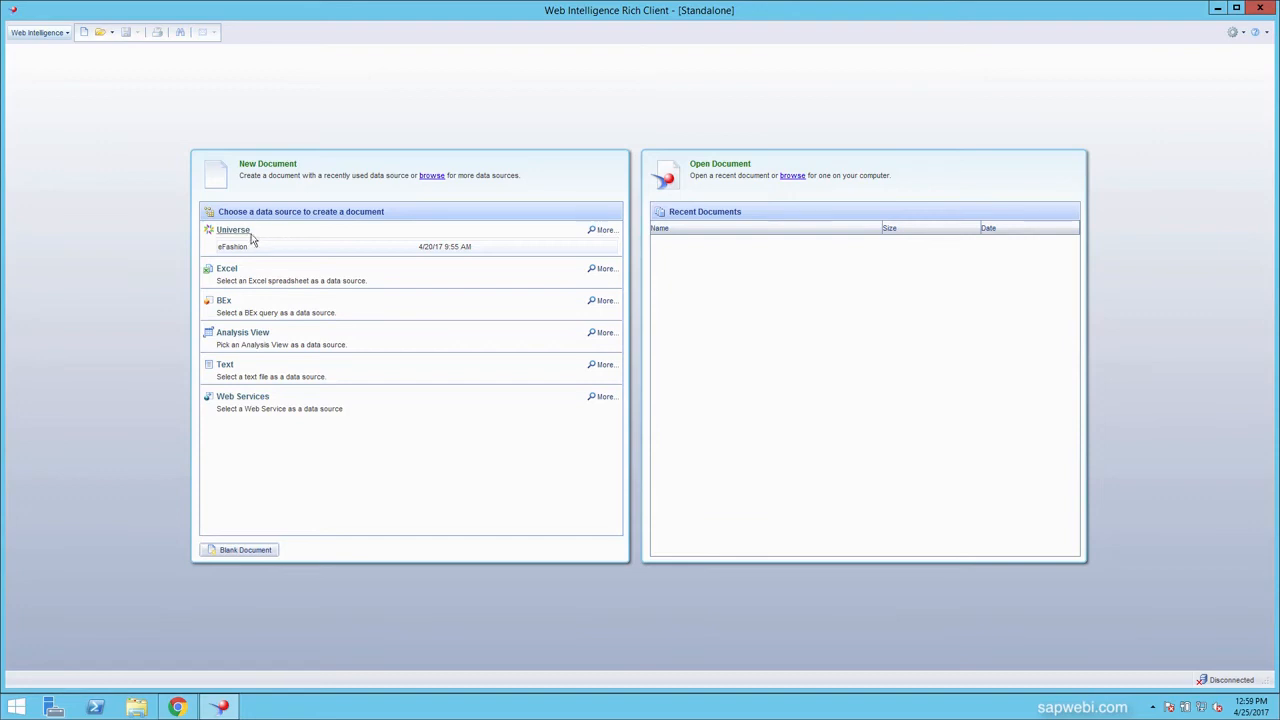
{"action": "mouse_move", "coordinate": [282, 234]}
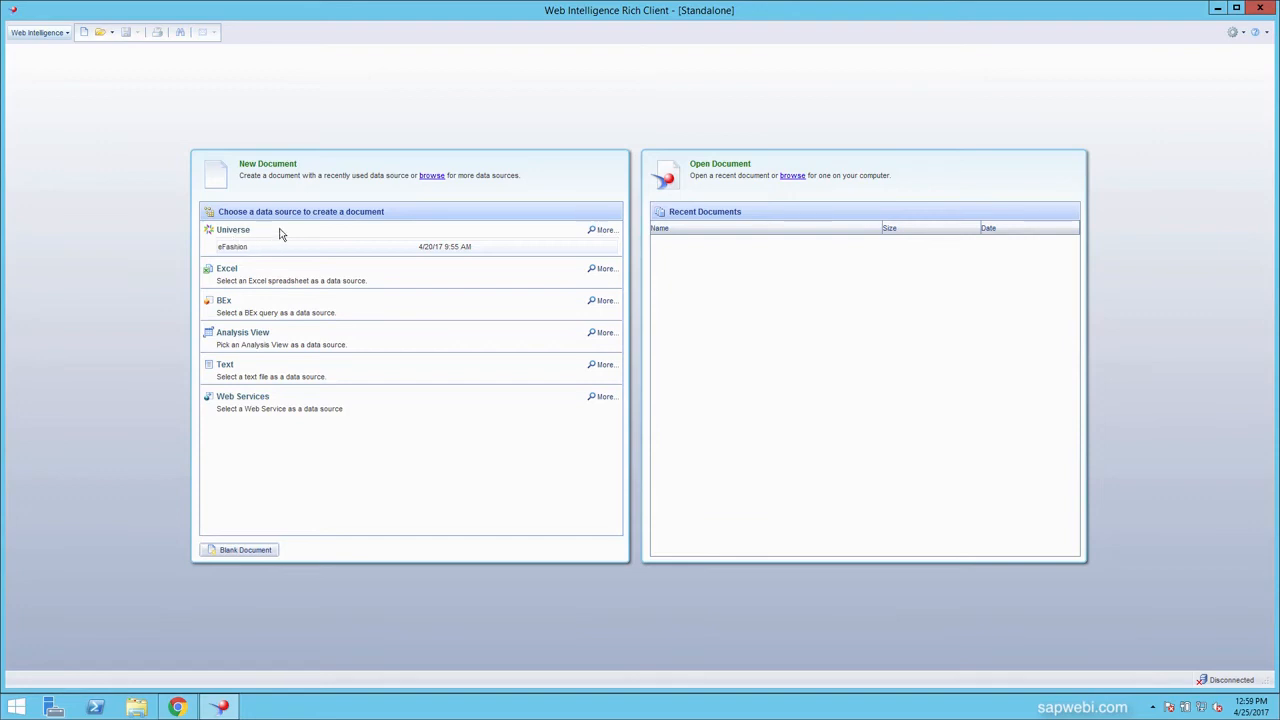
{"action": "mouse_move", "coordinate": [281, 271]}
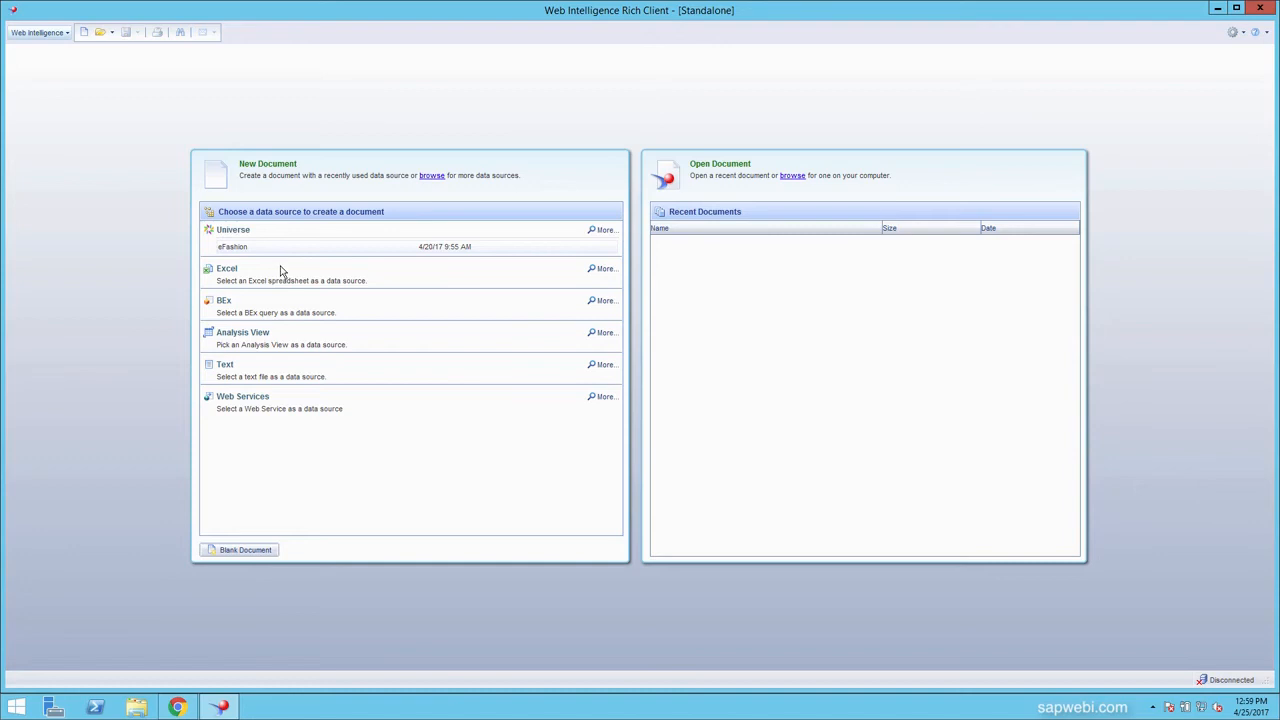
{"action": "mouse_move", "coordinate": [244, 308]}
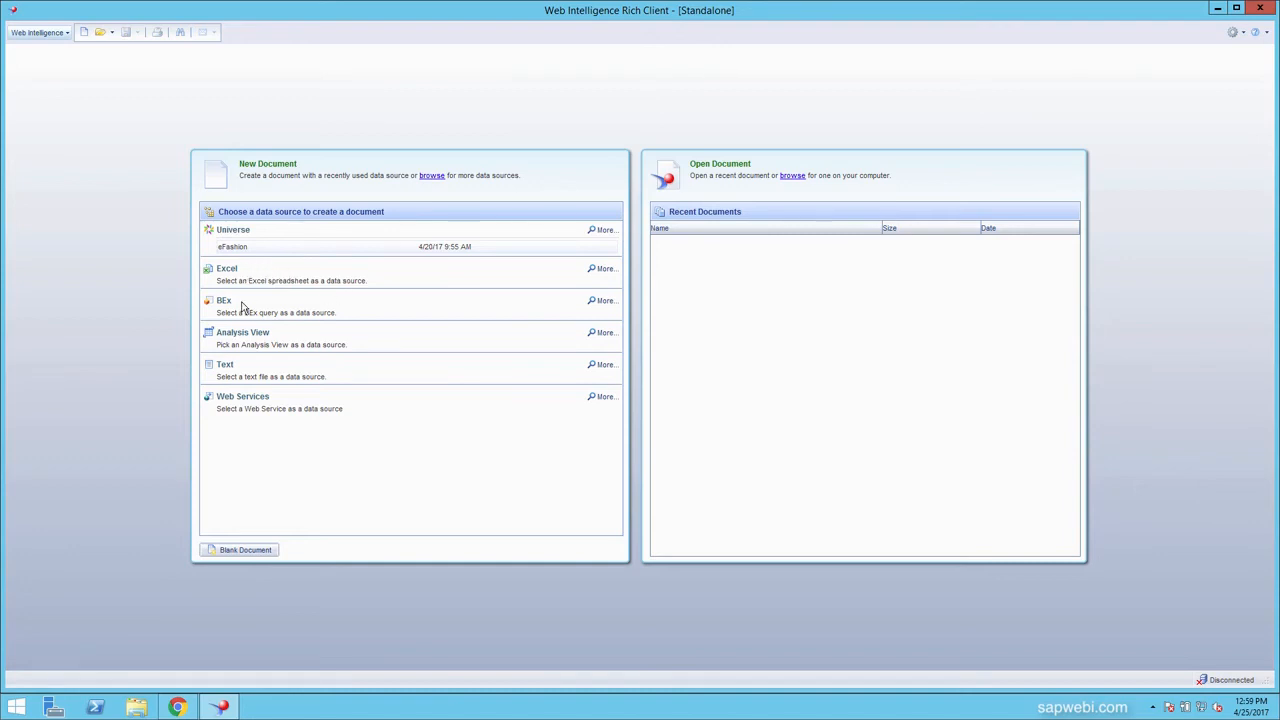
{"action": "mouse_move", "coordinate": [262, 312]}
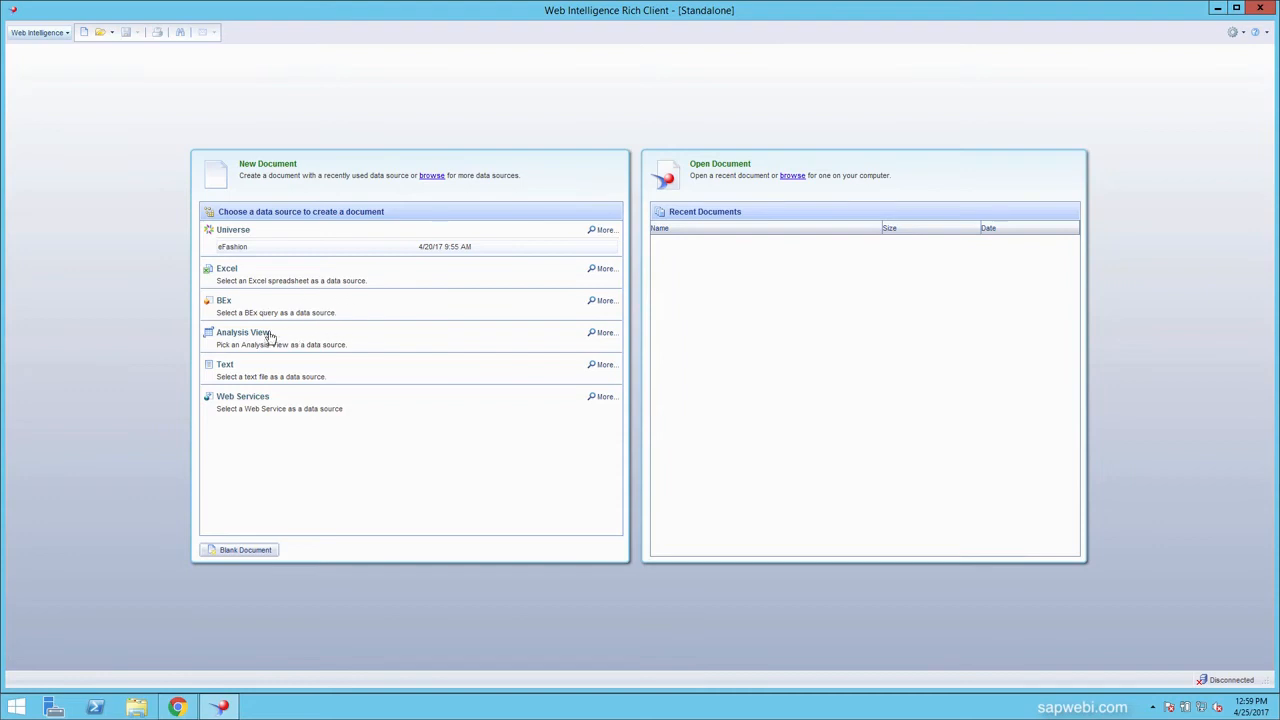
{"action": "mouse_move", "coordinate": [350, 347]}
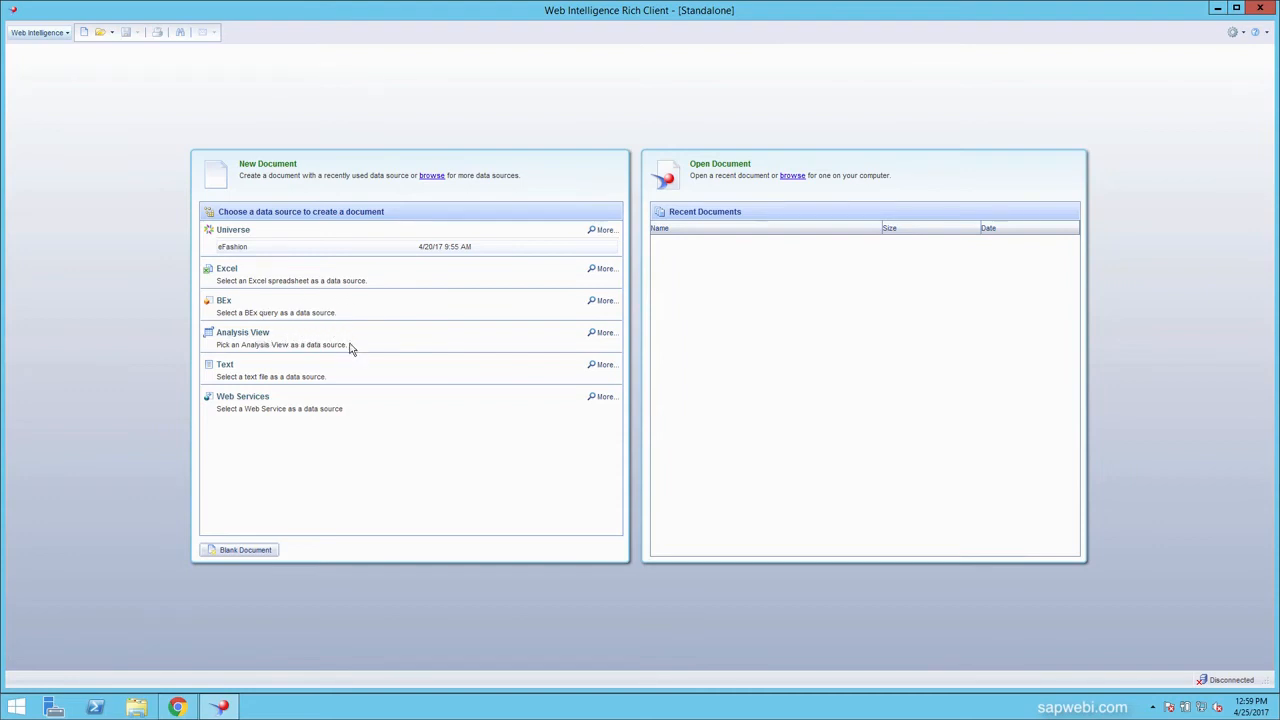
{"action": "mouse_move", "coordinate": [270, 368]}
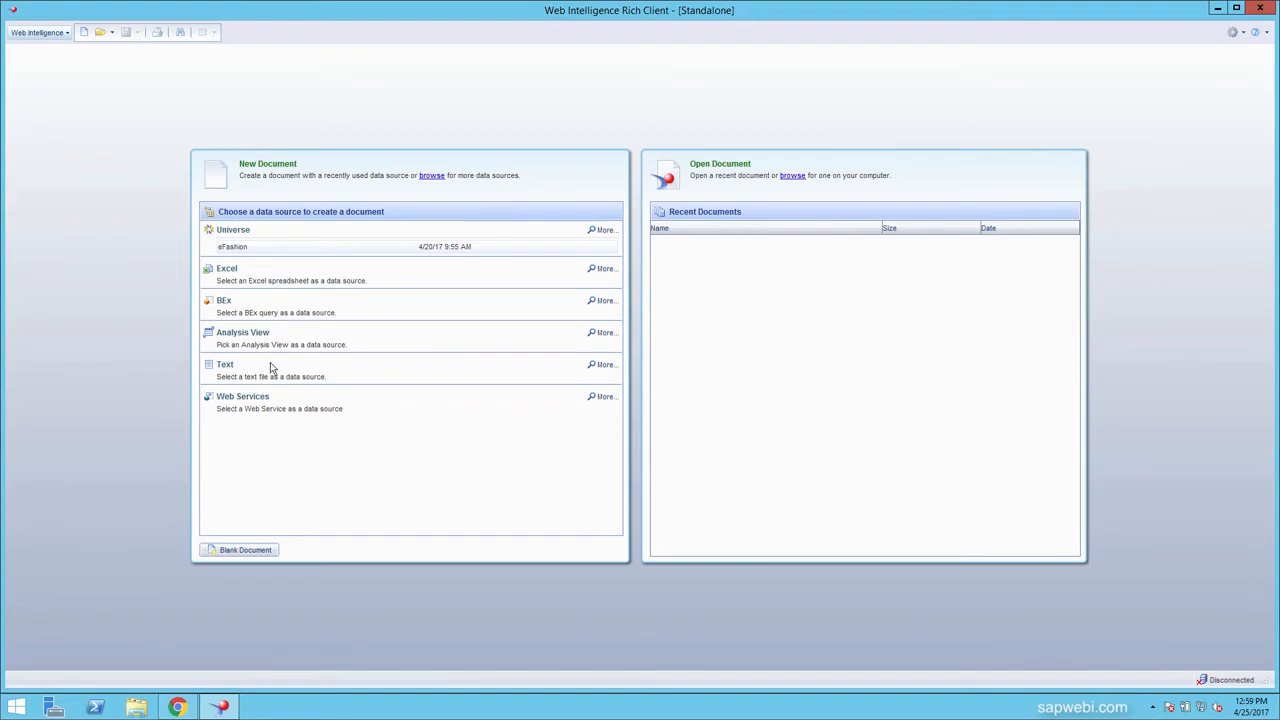
{"action": "mouse_move", "coordinate": [270, 411]}
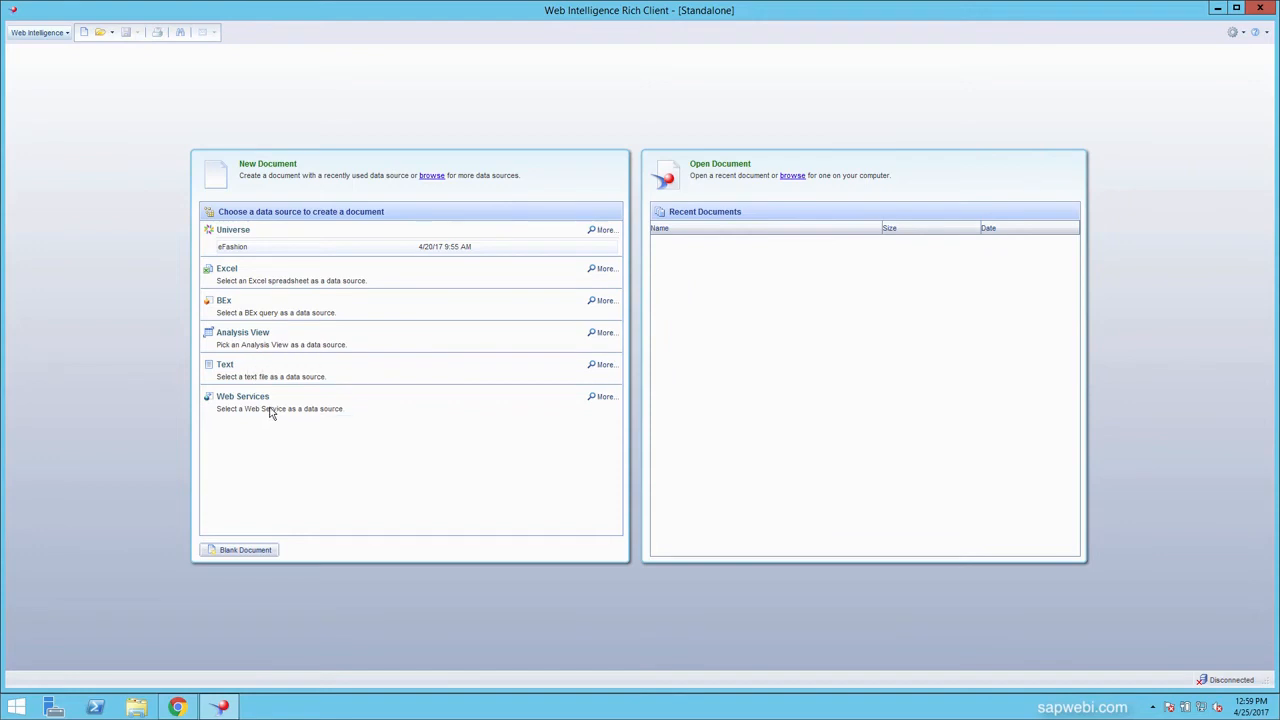
{"action": "mouse_move", "coordinate": [318, 410]}
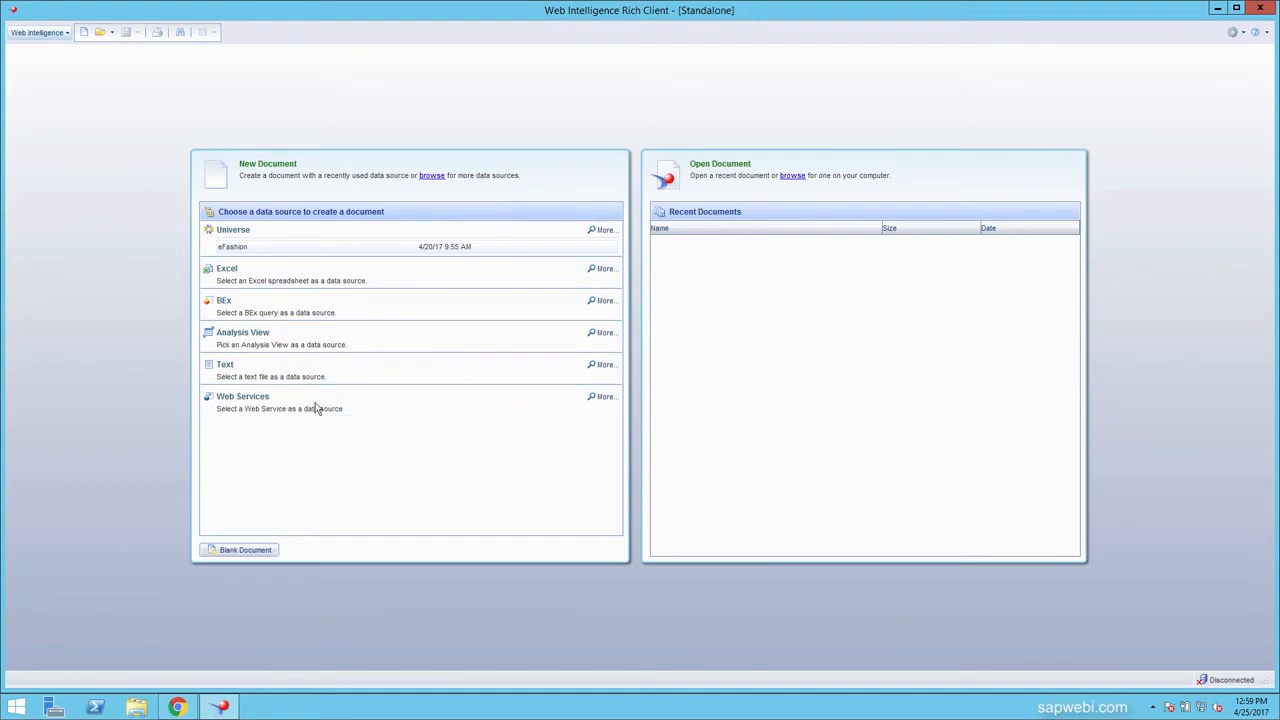
{"action": "mouse_move", "coordinate": [282, 255]}
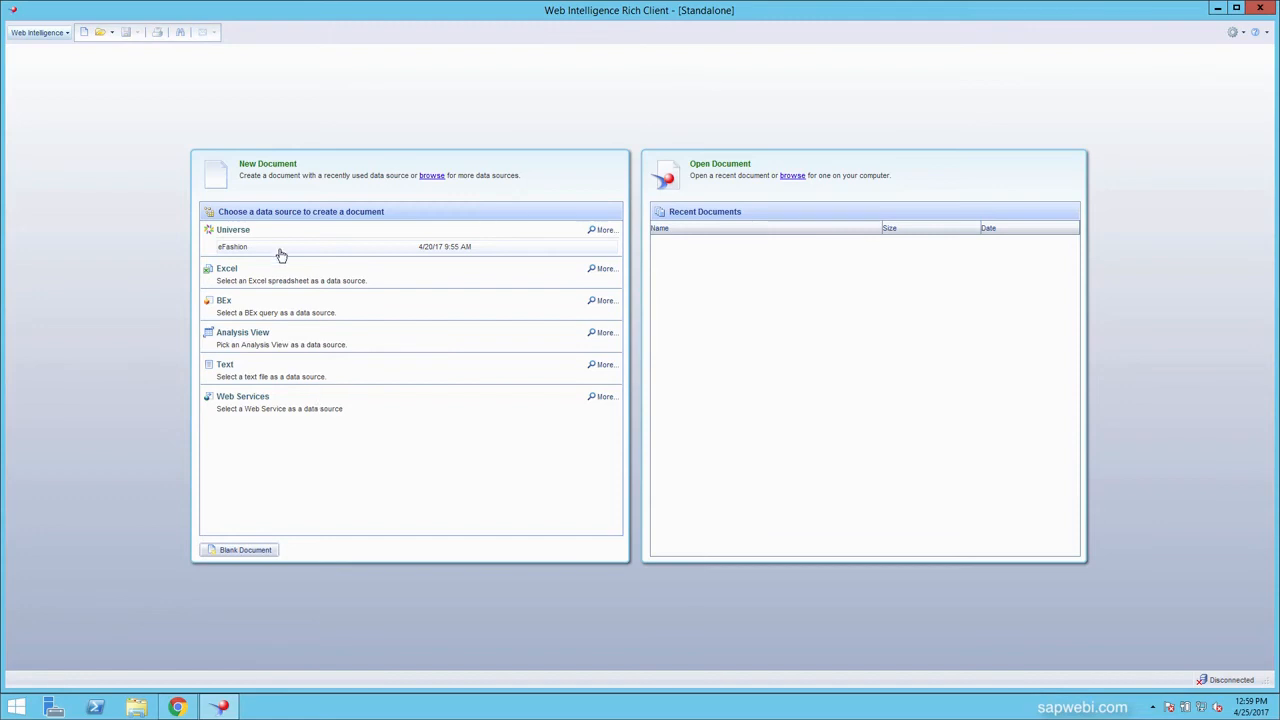
{"action": "mouse_move", "coordinate": [233, 229]}
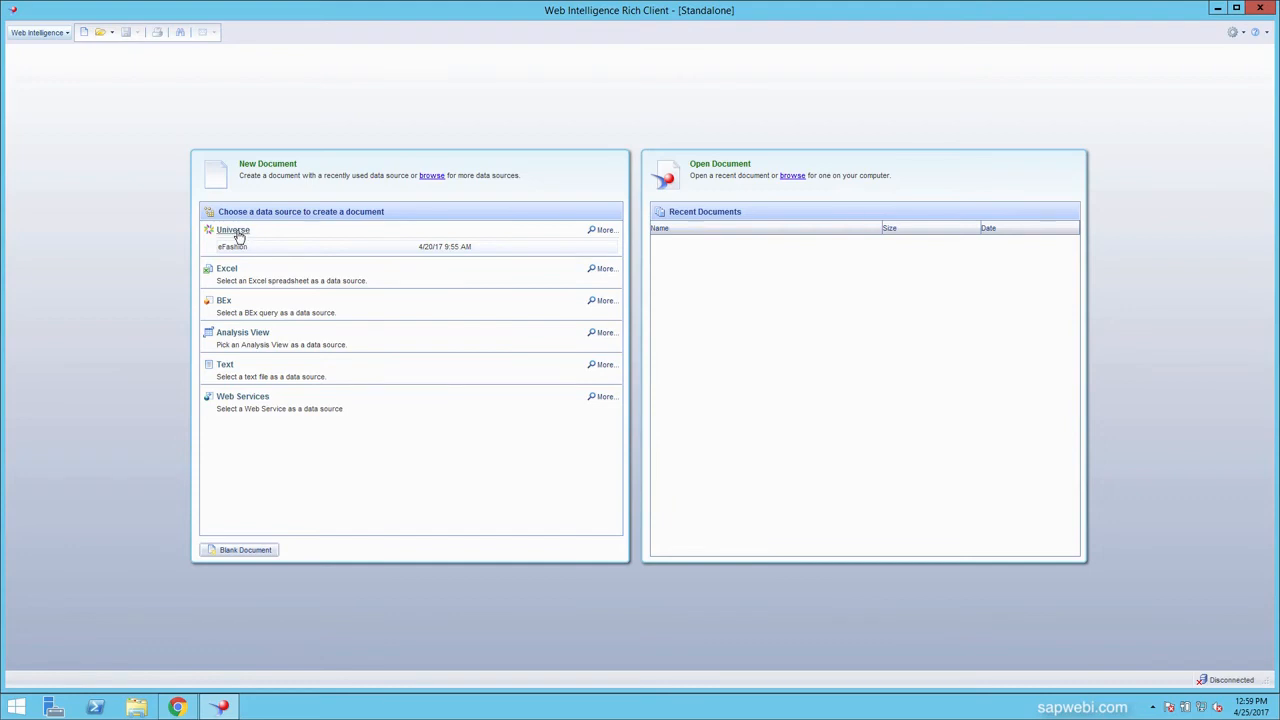
- Choose Universe under New Document and log on to the server as Administrator
{"action": "left_click", "coordinate": [233, 229]}
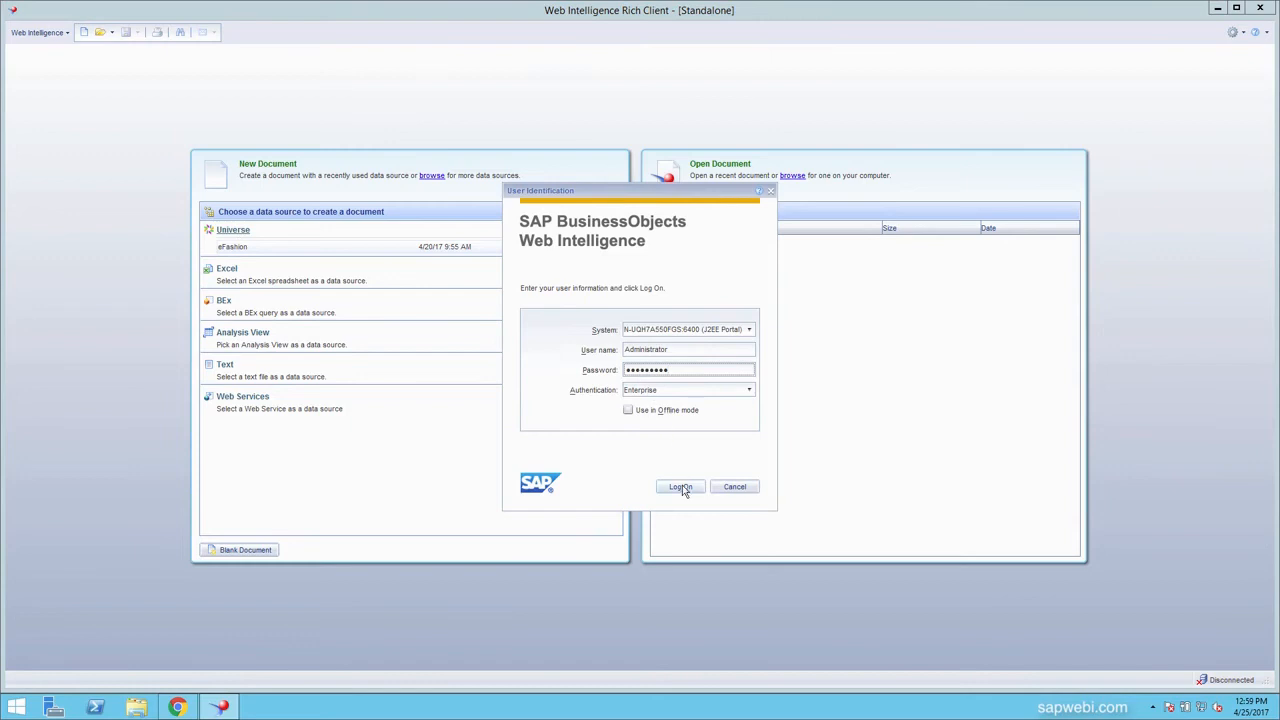
{"action": "left_click", "coordinate": [679, 486]}
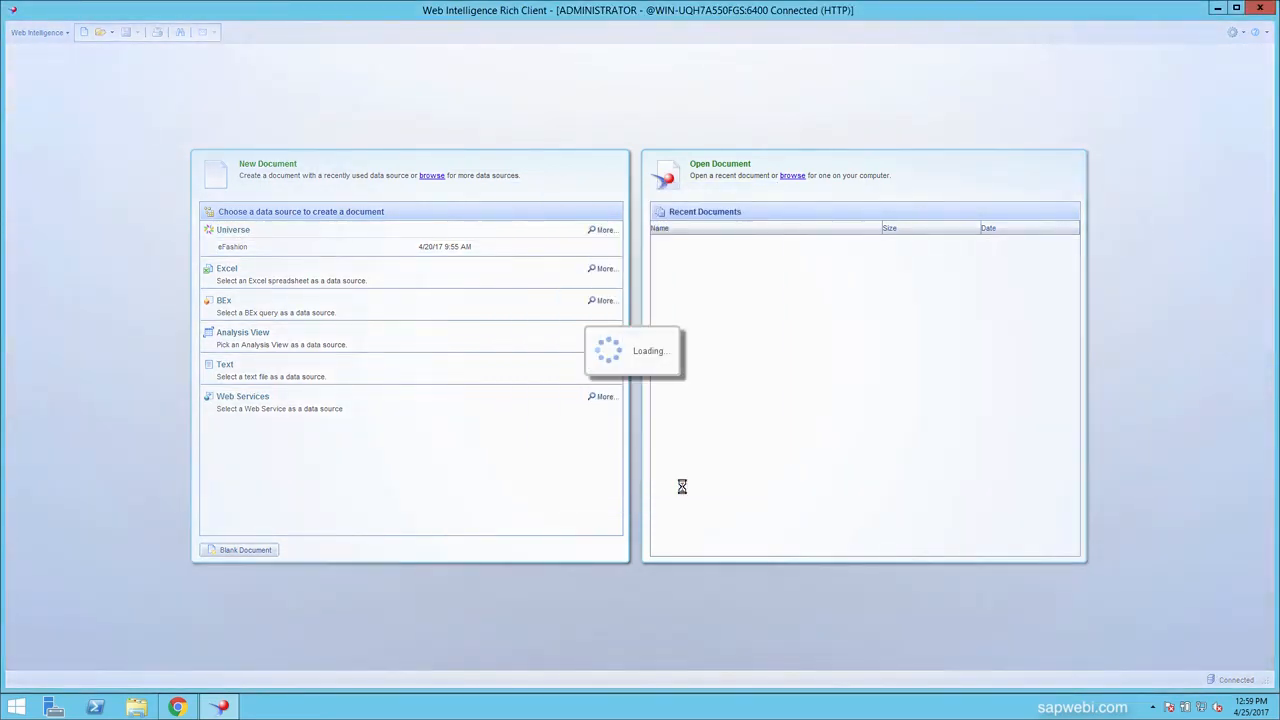
{"action": "left_click", "coordinate": [233, 229]}
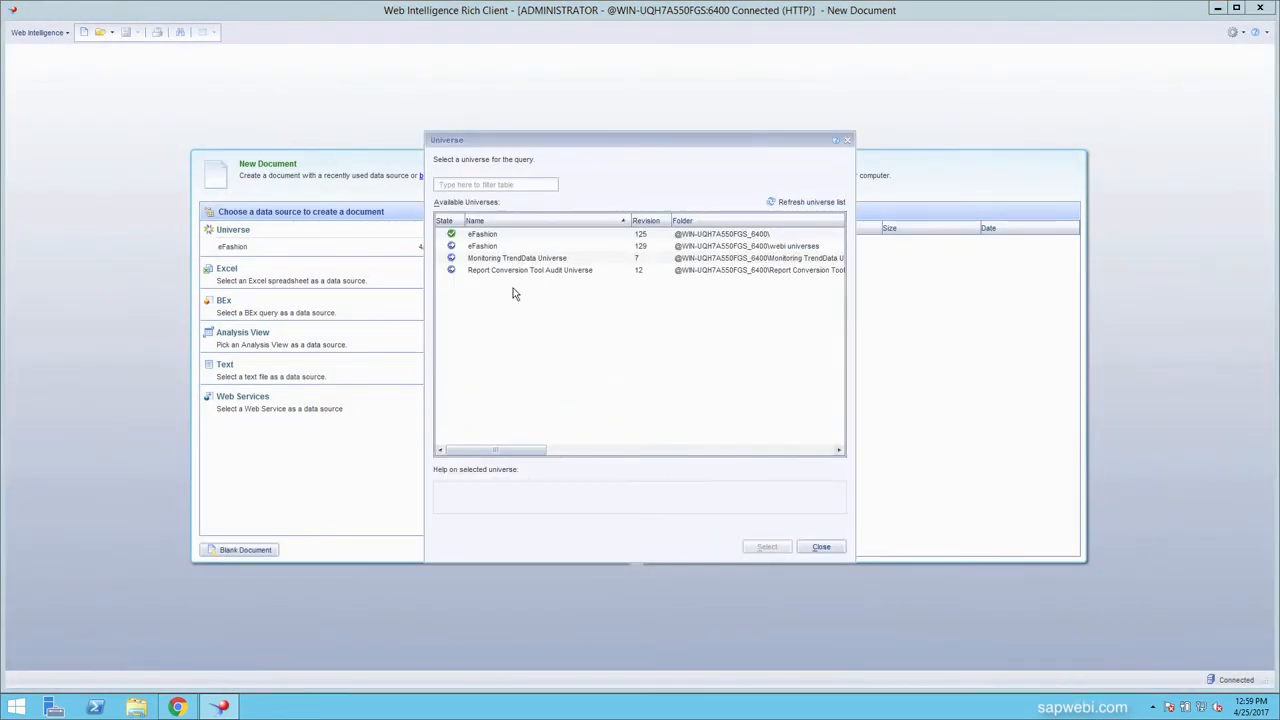
{"action": "mouse_move", "coordinate": [530, 252]}
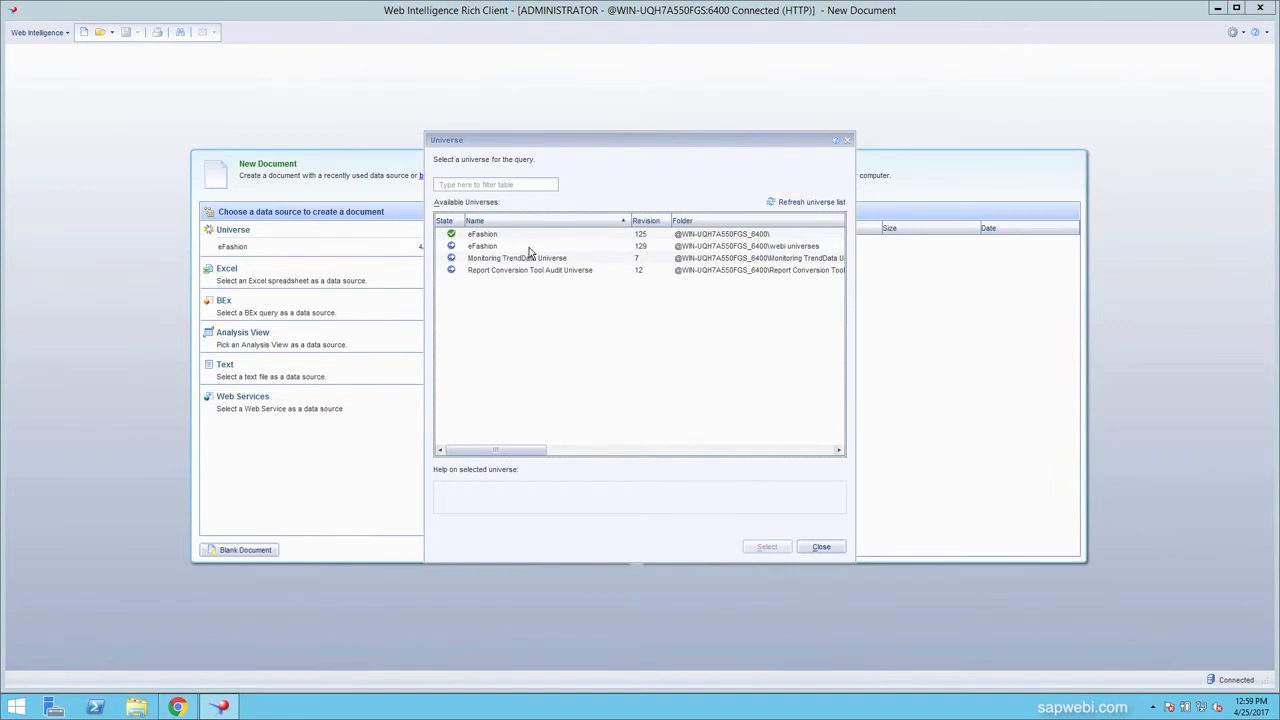
- Select the eFashion universe (revision 129, webi universes folder) for the new document
{"action": "left_click", "coordinate": [550, 246]}
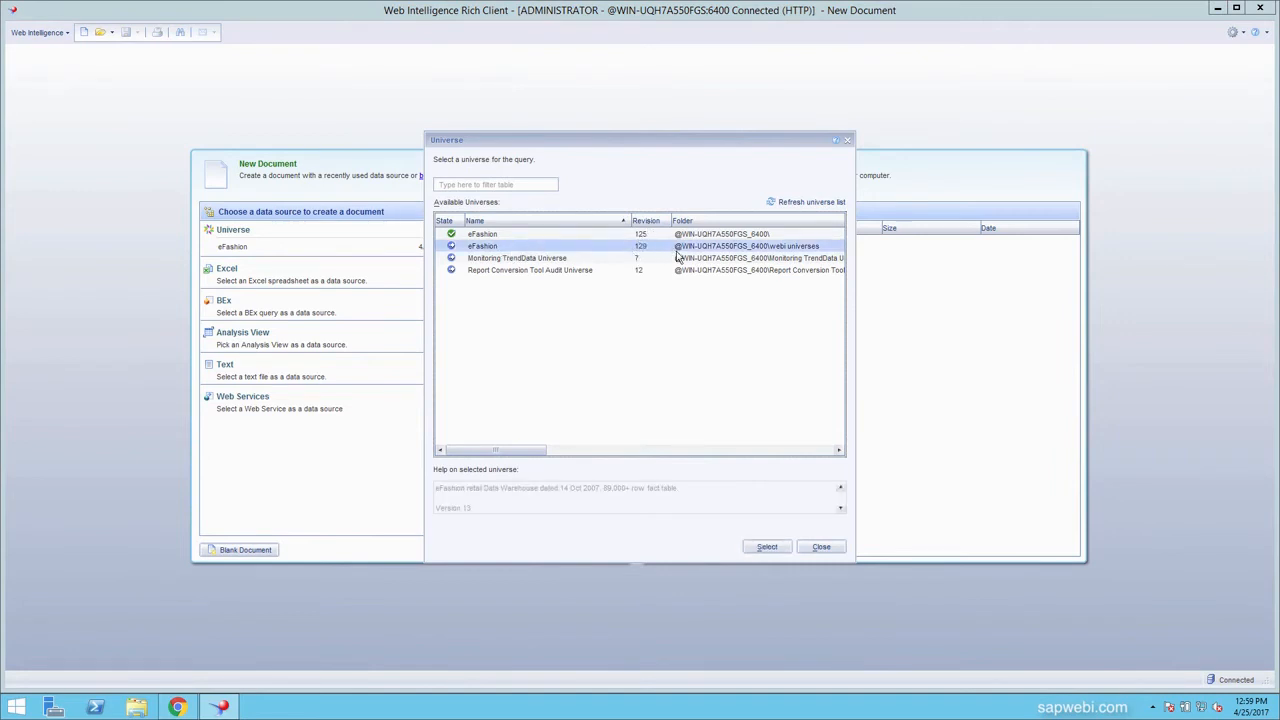
{"action": "mouse_move", "coordinate": [498, 252]}
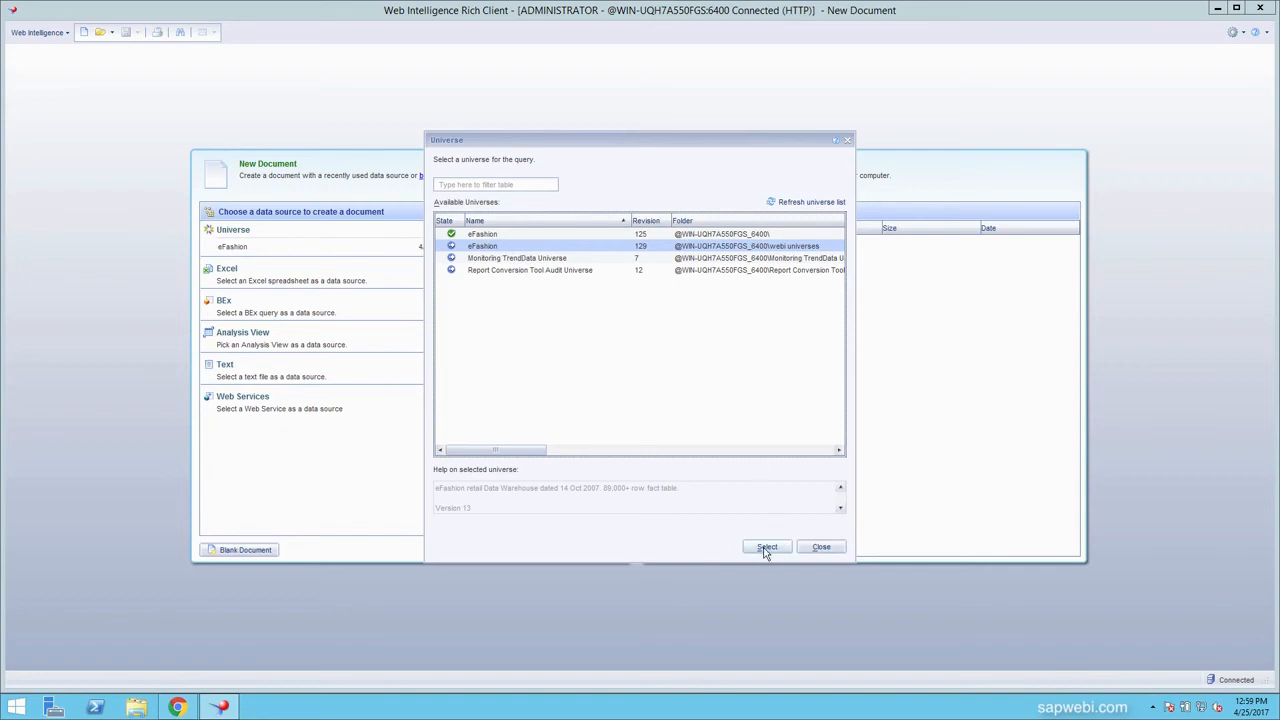
{"action": "left_click", "coordinate": [766, 546]}
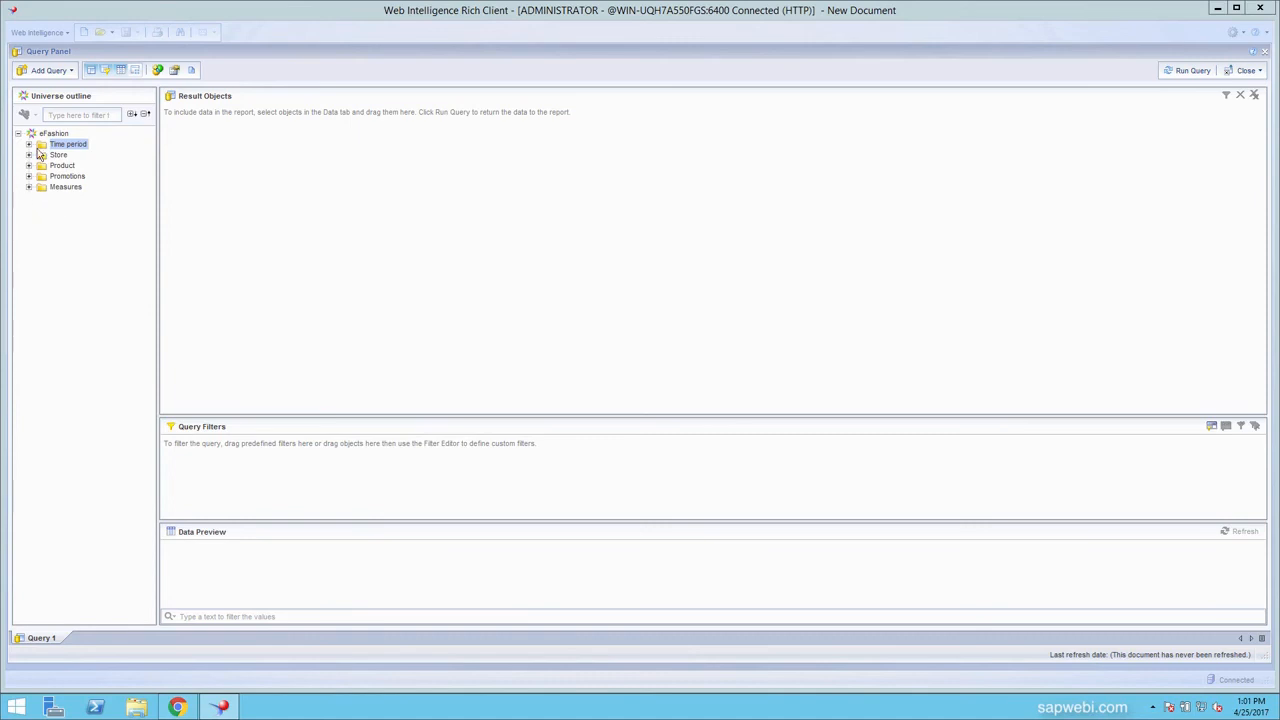
{"action": "mouse_move", "coordinate": [37, 205]}
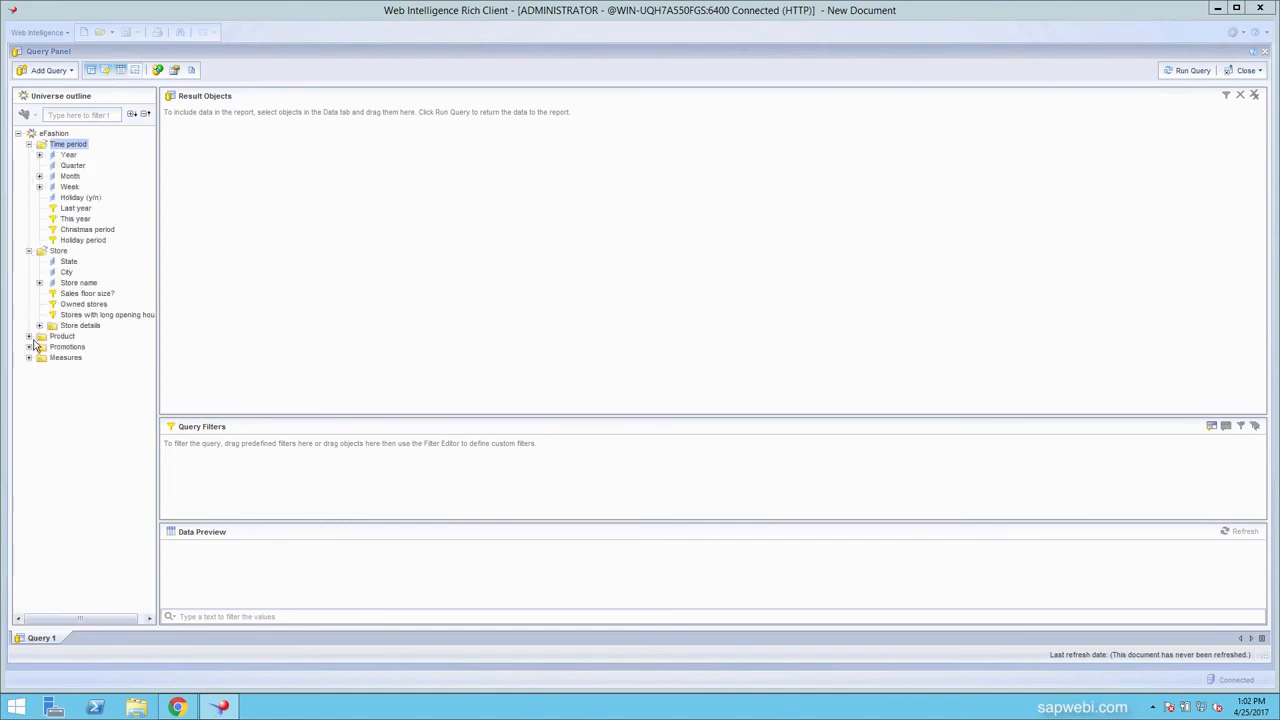
- Expand the Product and Measures folders in the Universe outline, then select Year
{"action": "left_click", "coordinate": [29, 336]}
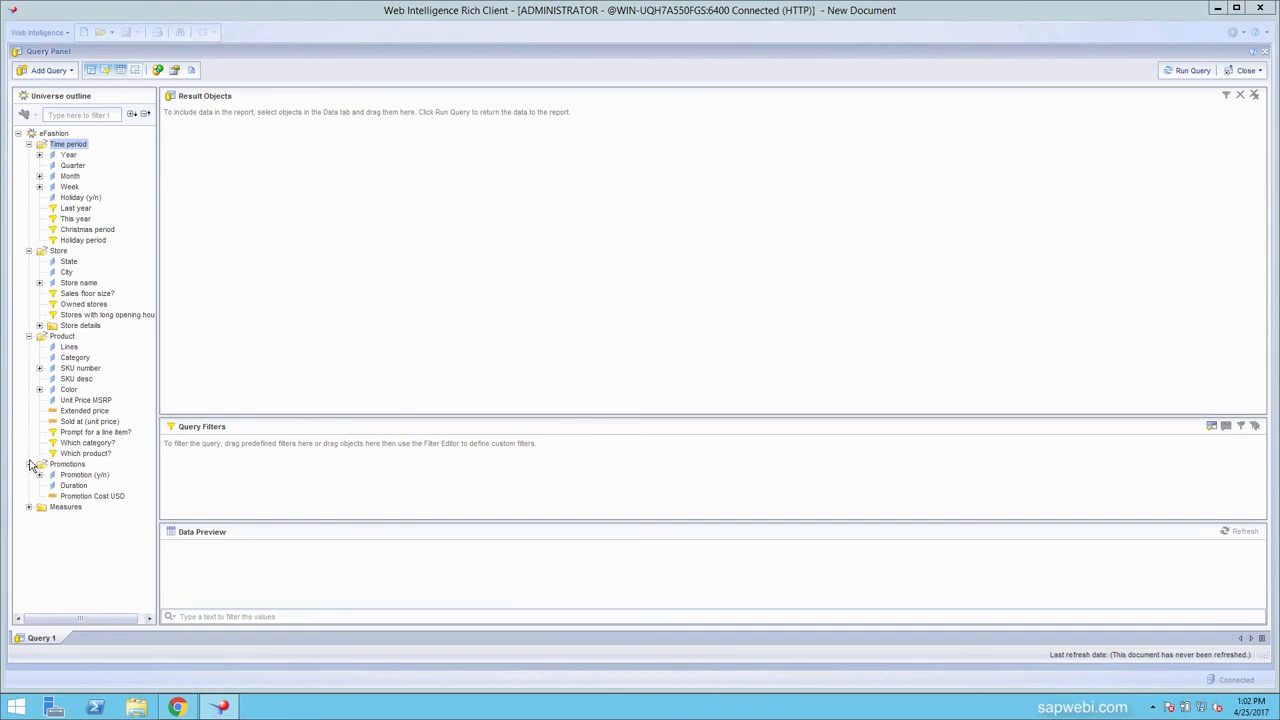
{"action": "left_click", "coordinate": [30, 507]}
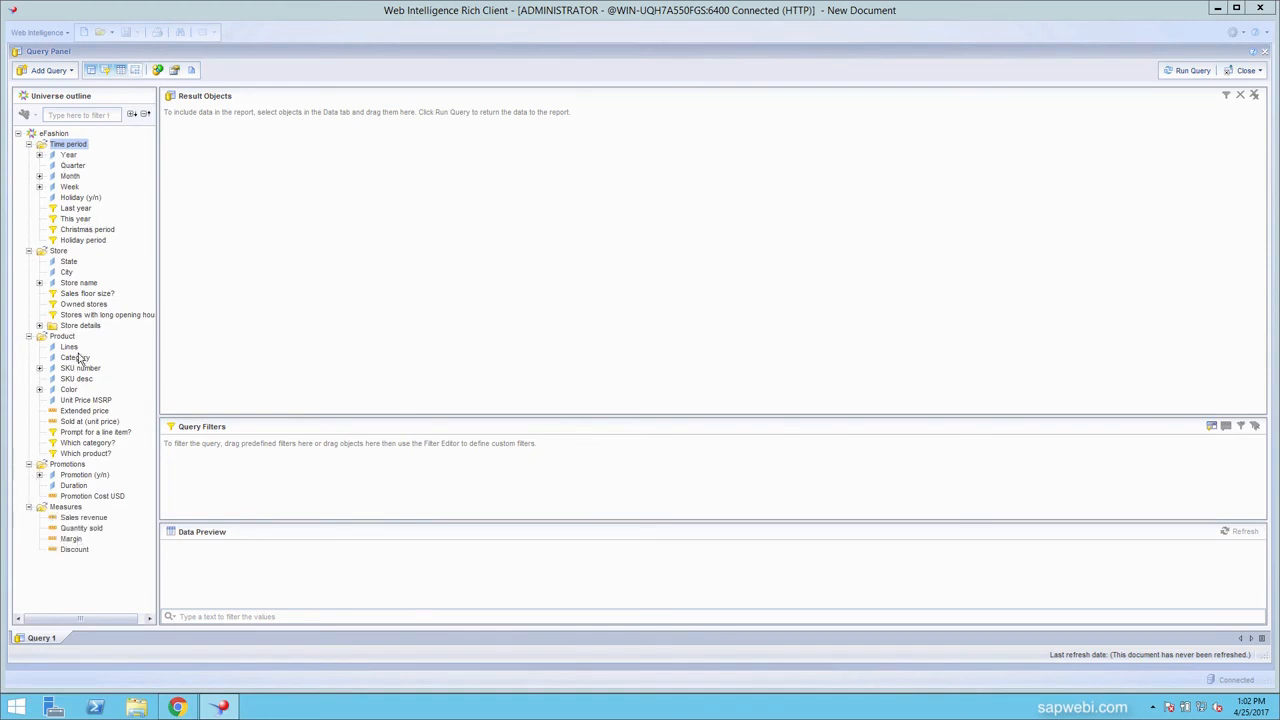
{"action": "mouse_move", "coordinate": [90, 517]}
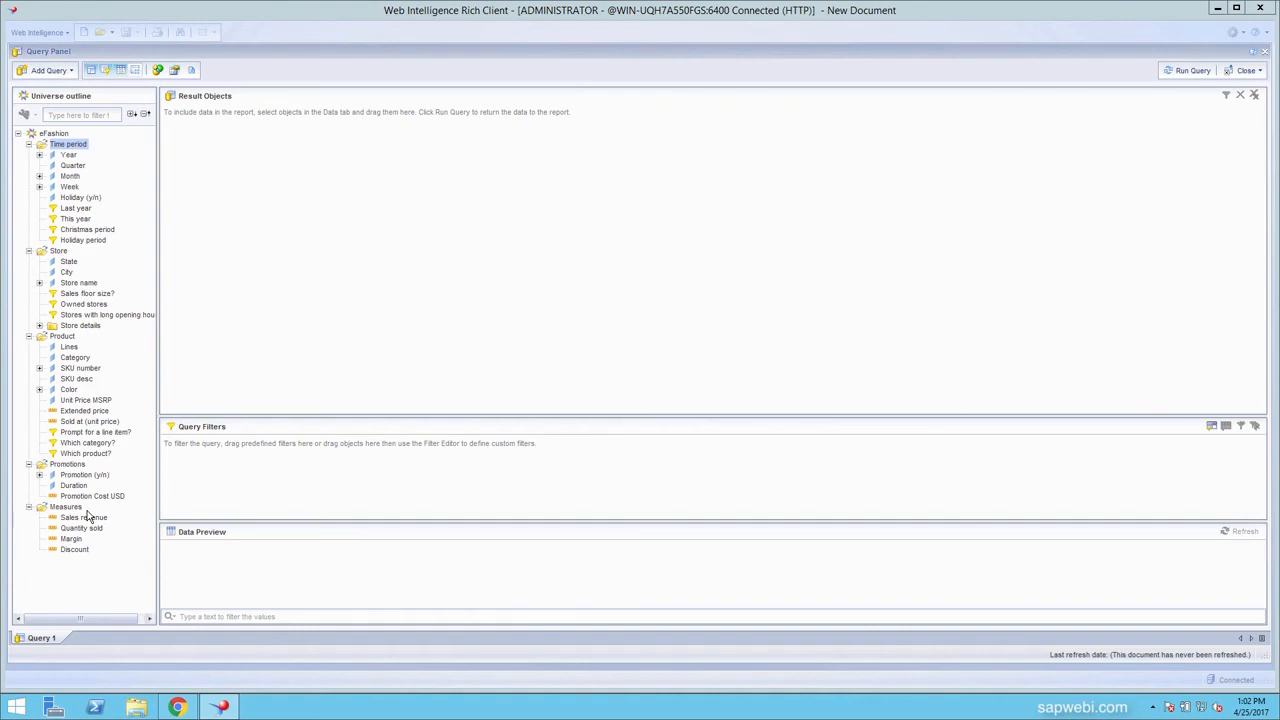
{"action": "left_click", "coordinate": [69, 155]}
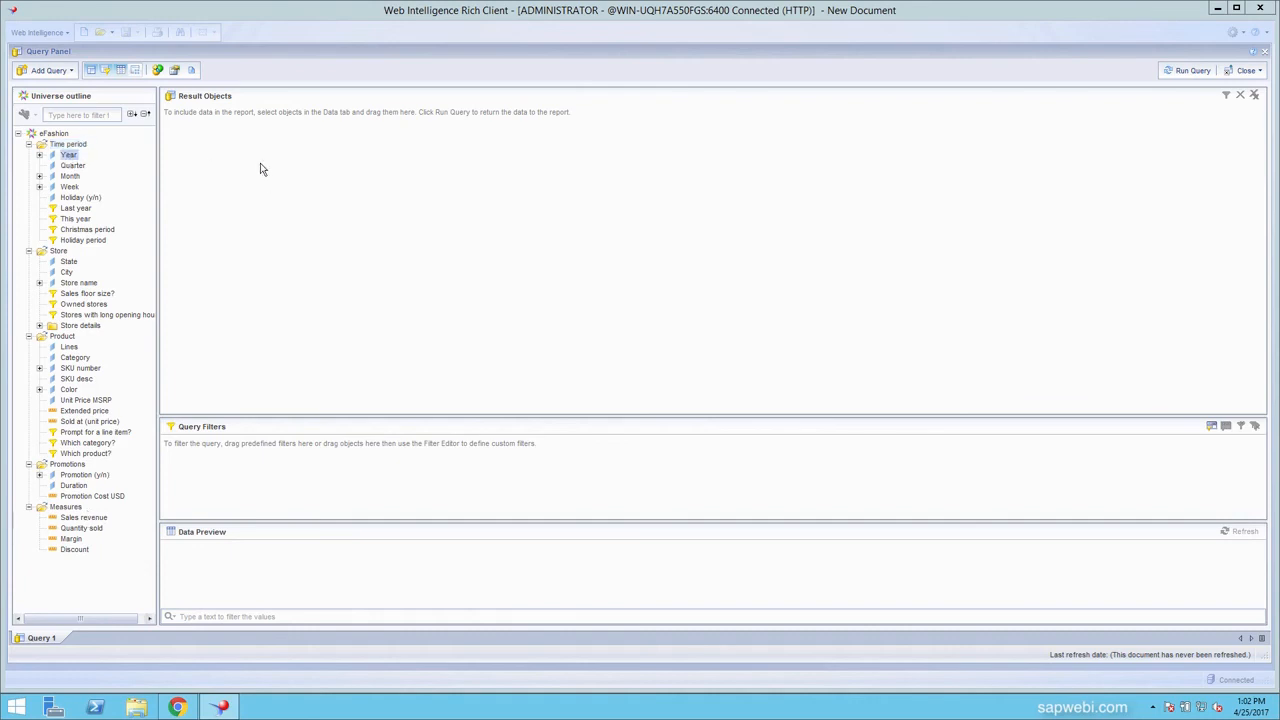
- Add Year, State and Sales revenue to Result Objects and run the query
{"action": "left_click_drag", "start_coordinate": [68, 154], "coordinate": [188, 117]}
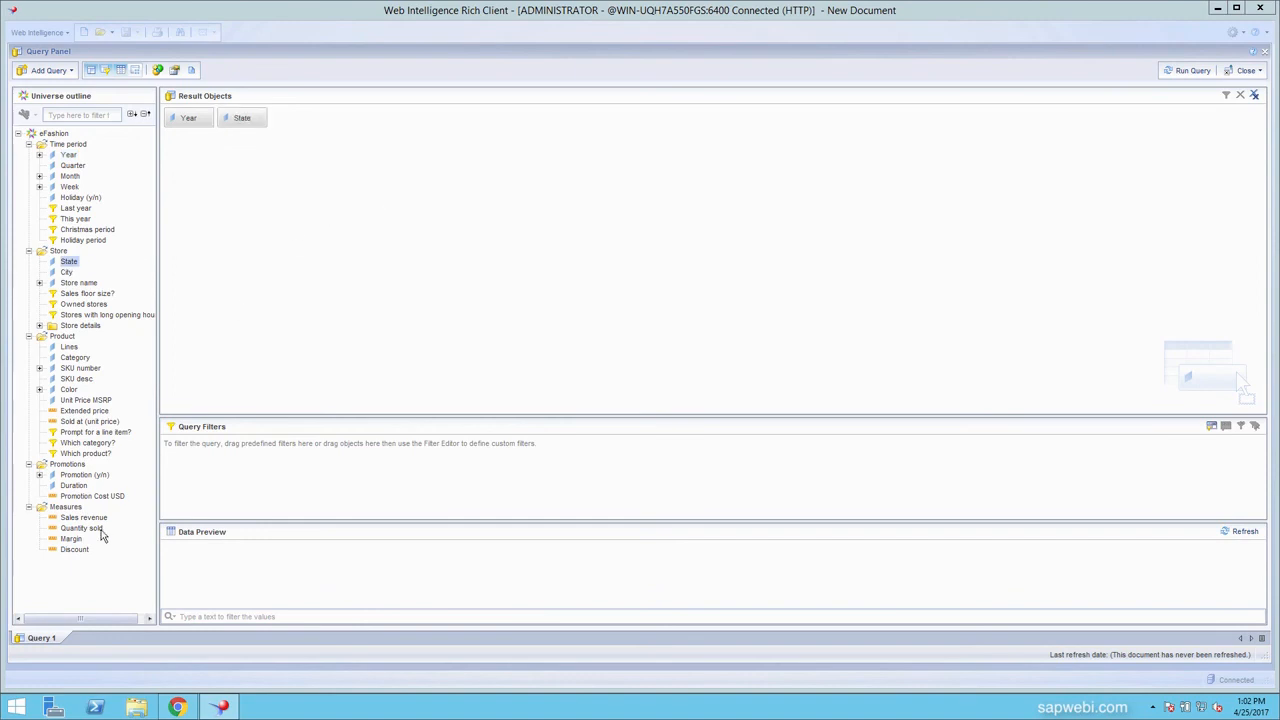
{"action": "left_click_drag", "start_coordinate": [83, 517], "coordinate": [481, 271]}
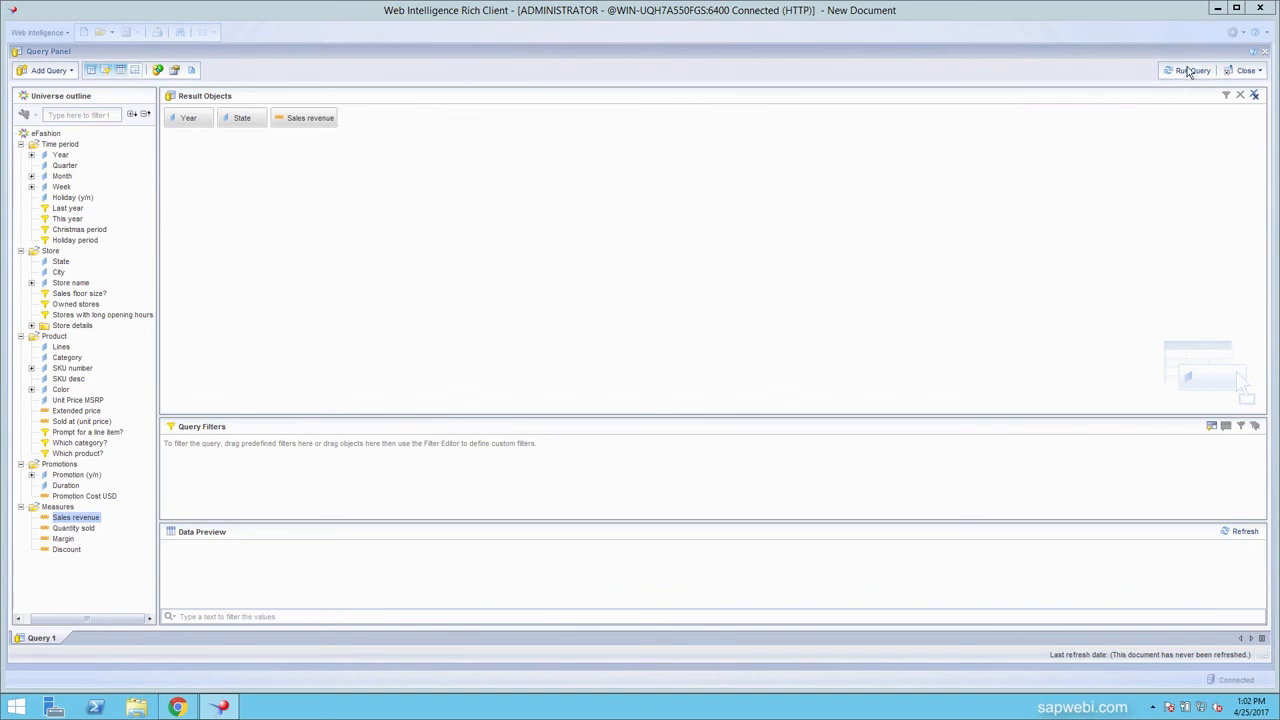
{"action": "left_click", "coordinate": [1189, 70]}
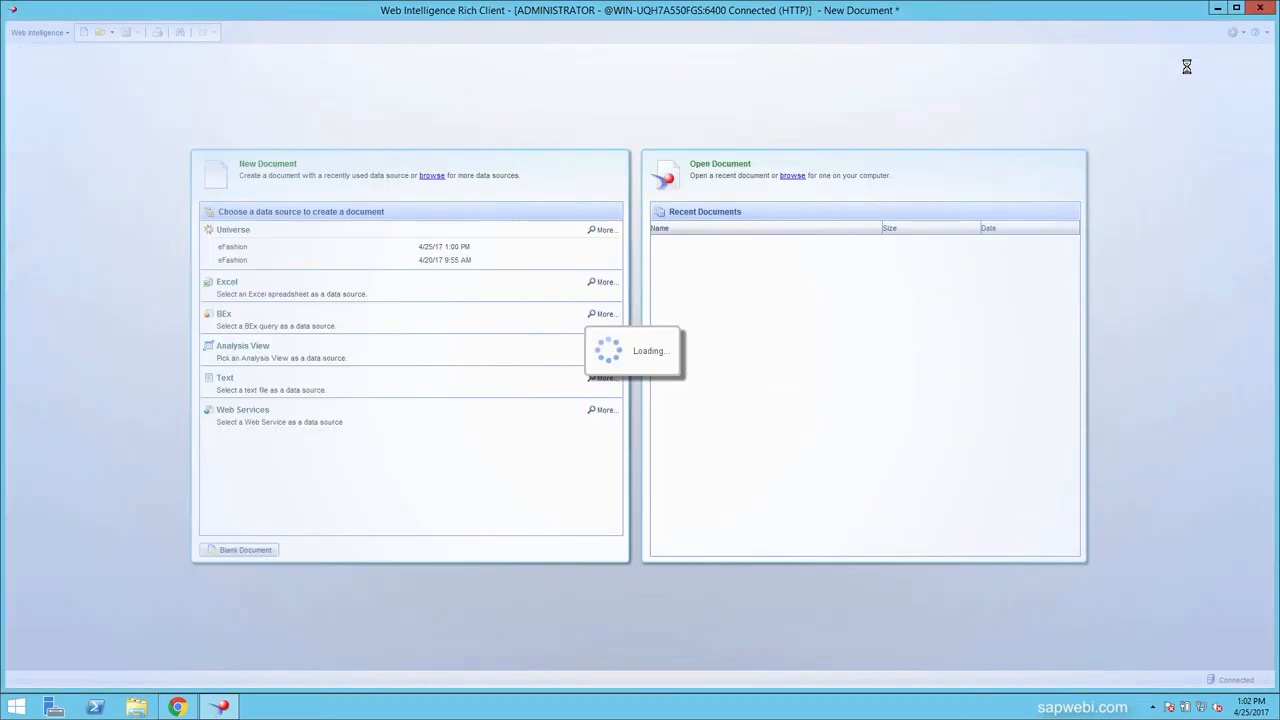
{"action": "left_click", "coordinate": [245, 549]}
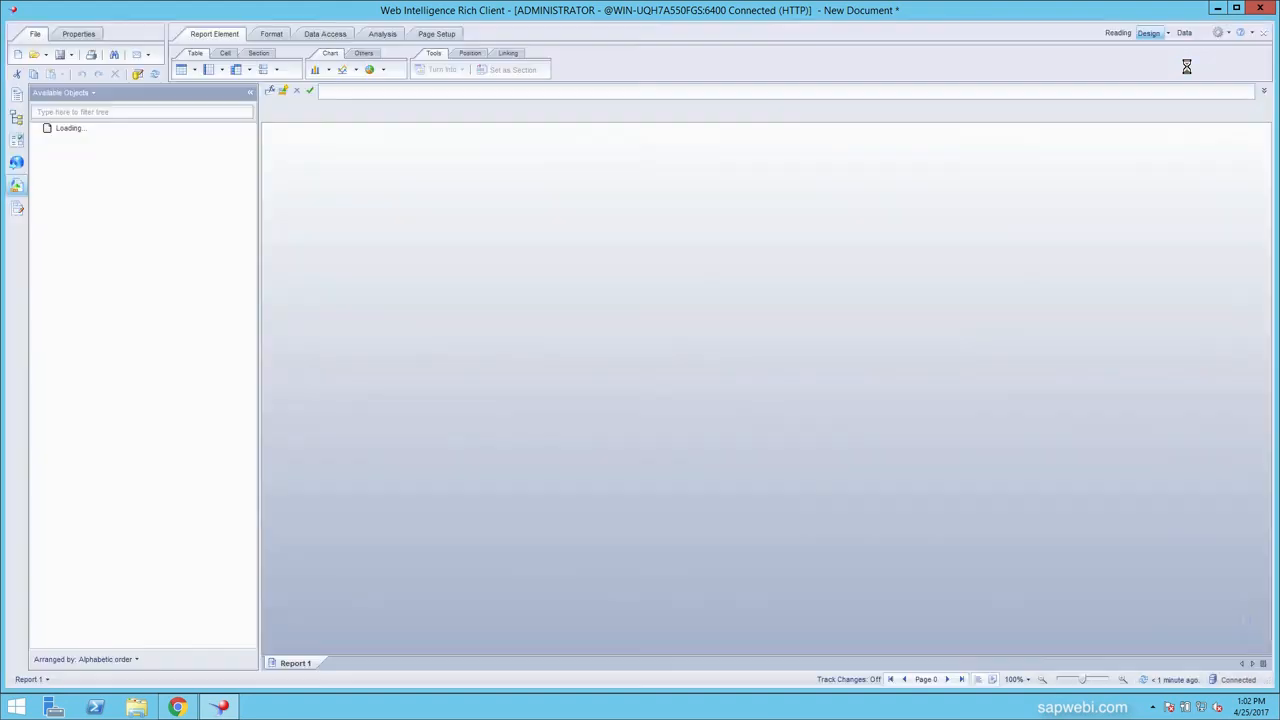